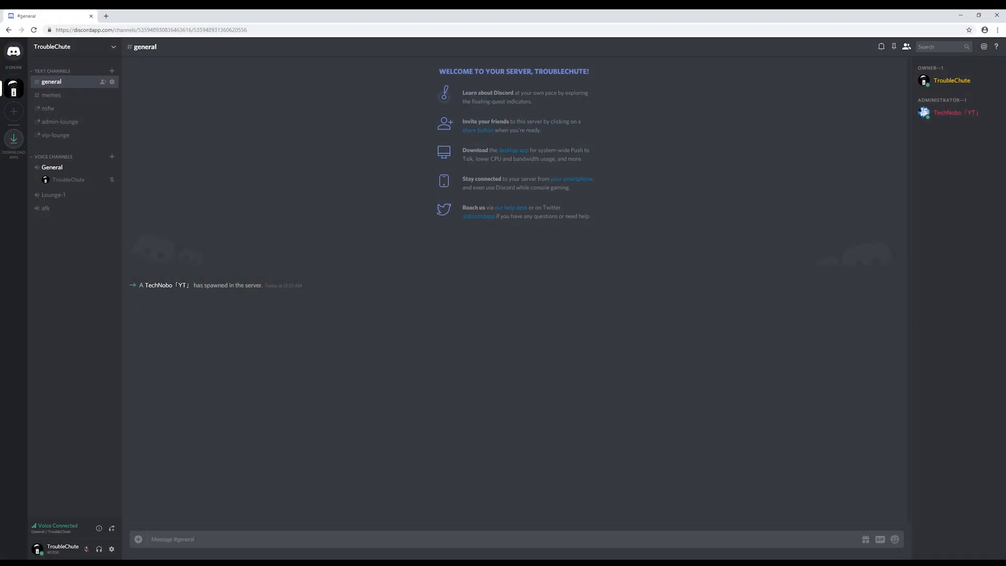
mouse_move(538, 456)
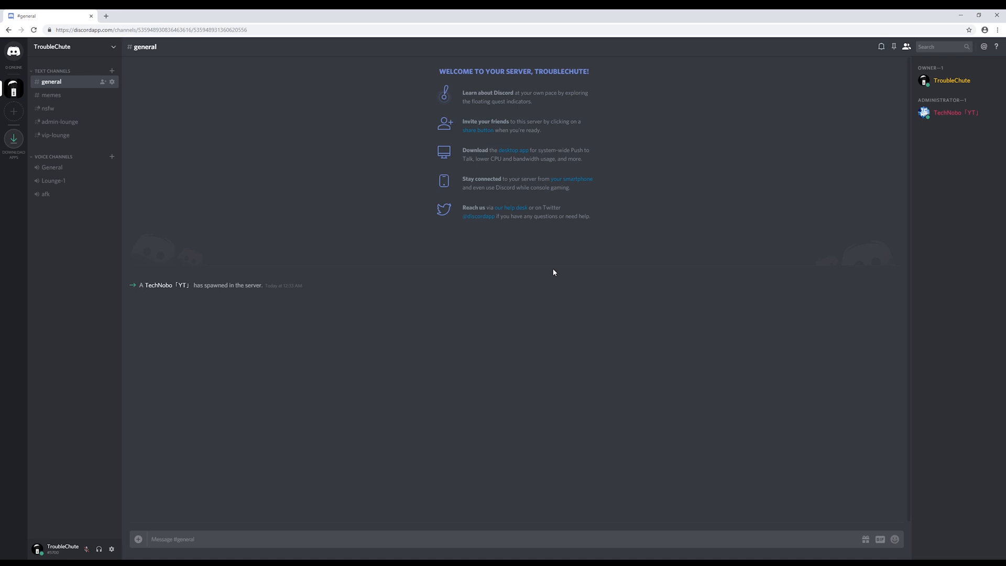
mouse_move(541, 269)
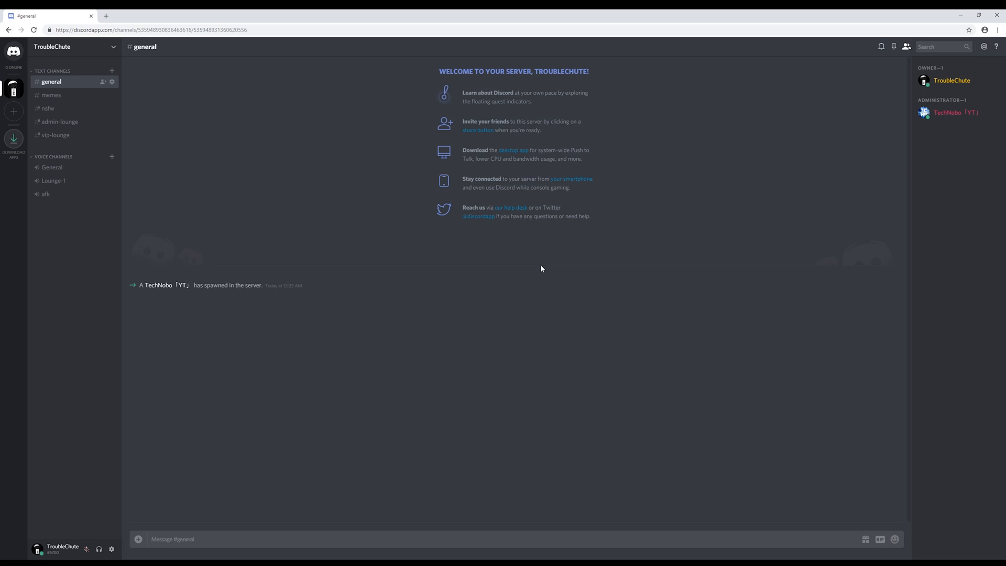
mouse_move(107, 71)
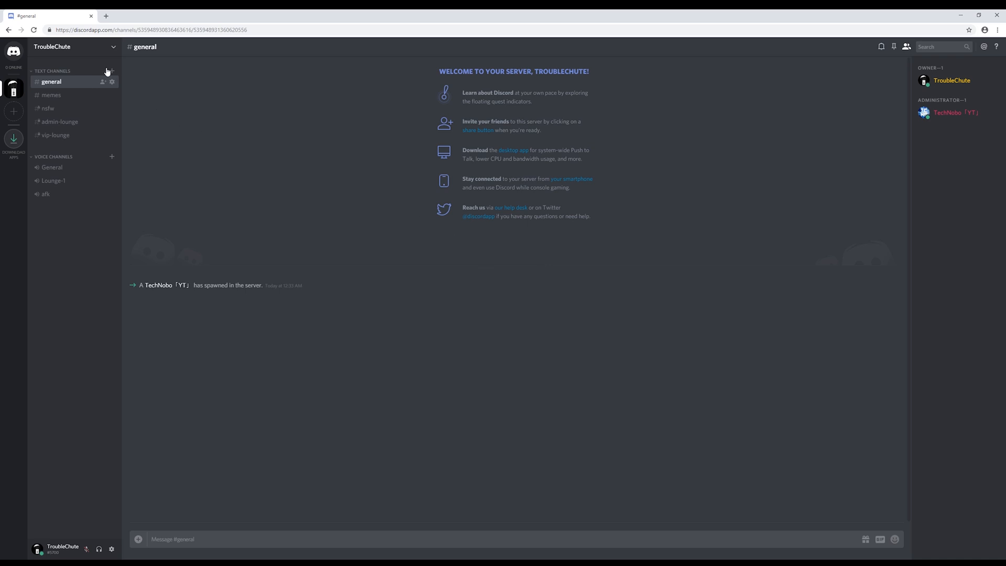
- Add a new role named Bots, coloured green, with Administrator permission, and save it
left_click(113, 46)
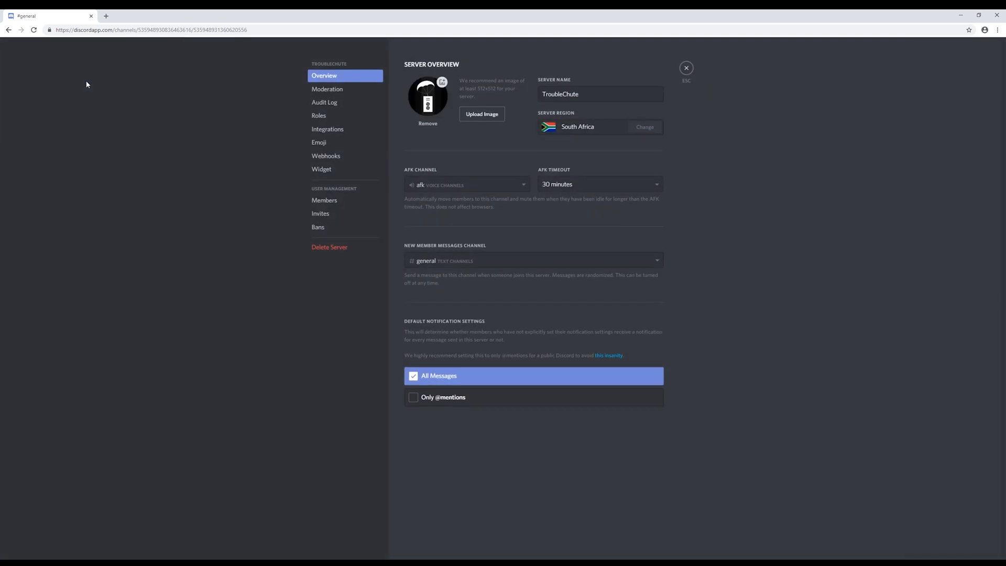
left_click(318, 115)
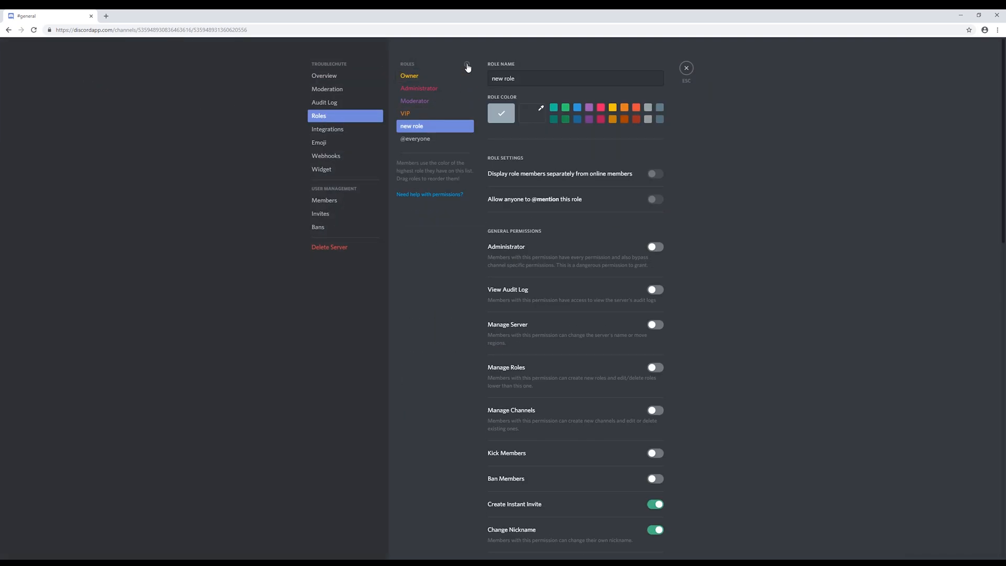
type("b")
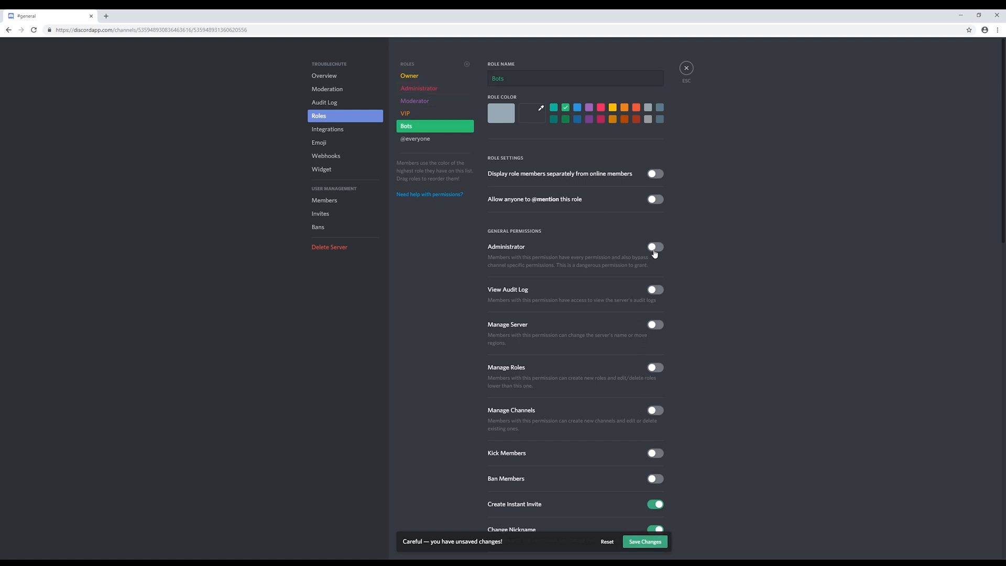
left_click(653, 246)
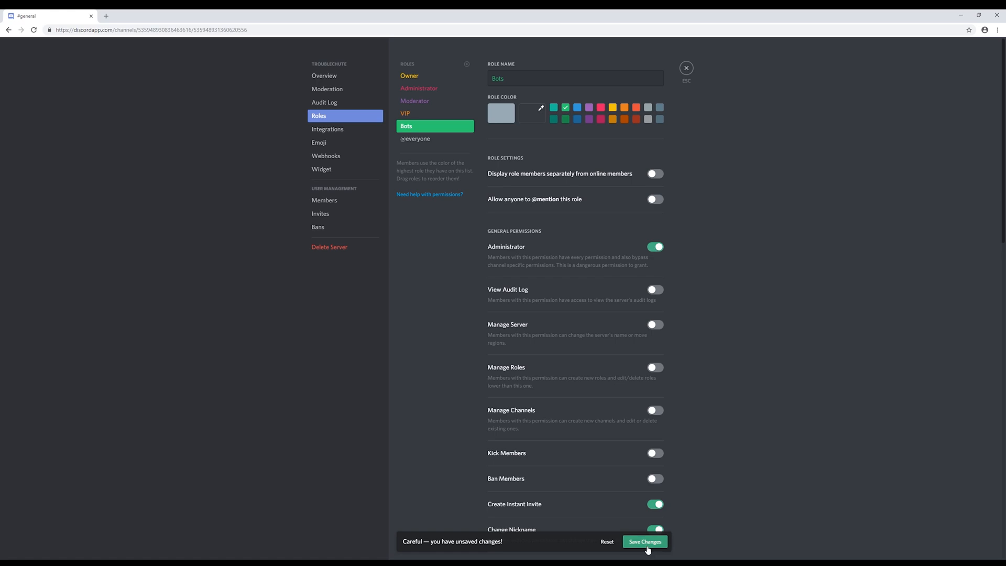
left_click(644, 542)
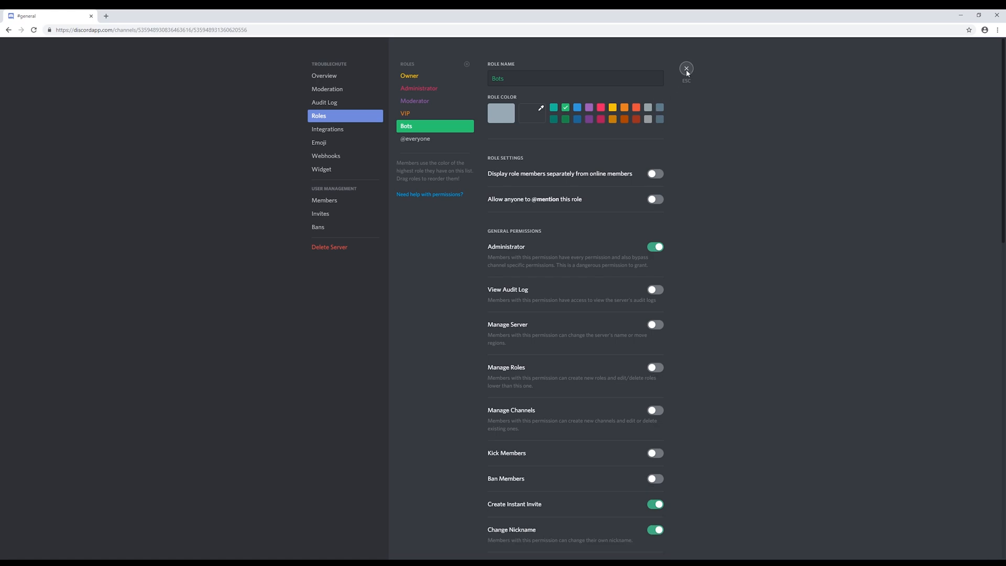
left_click(685, 69)
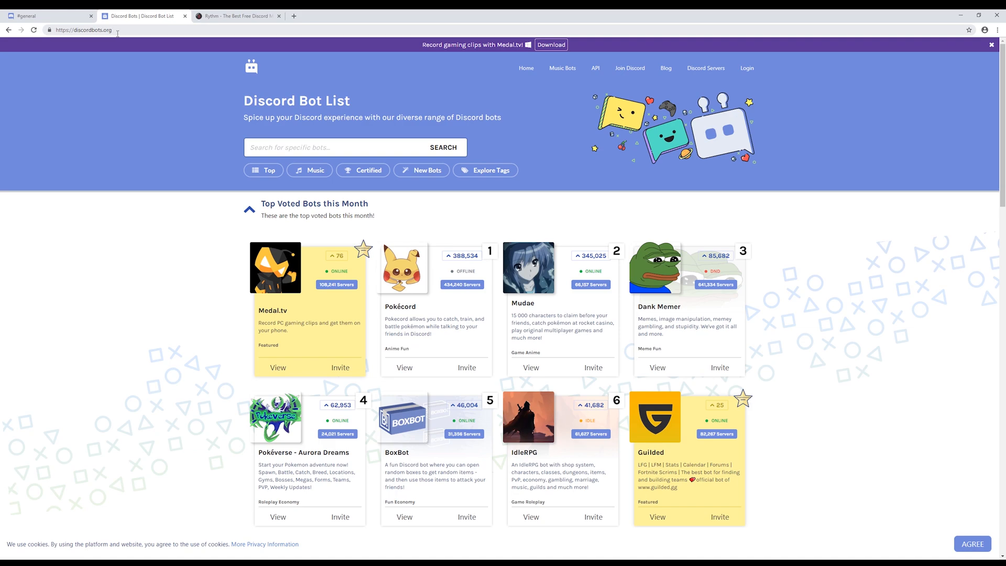
- Browse the top voted bots, then switch to the Rythm music bot's website
scroll("down", 3)
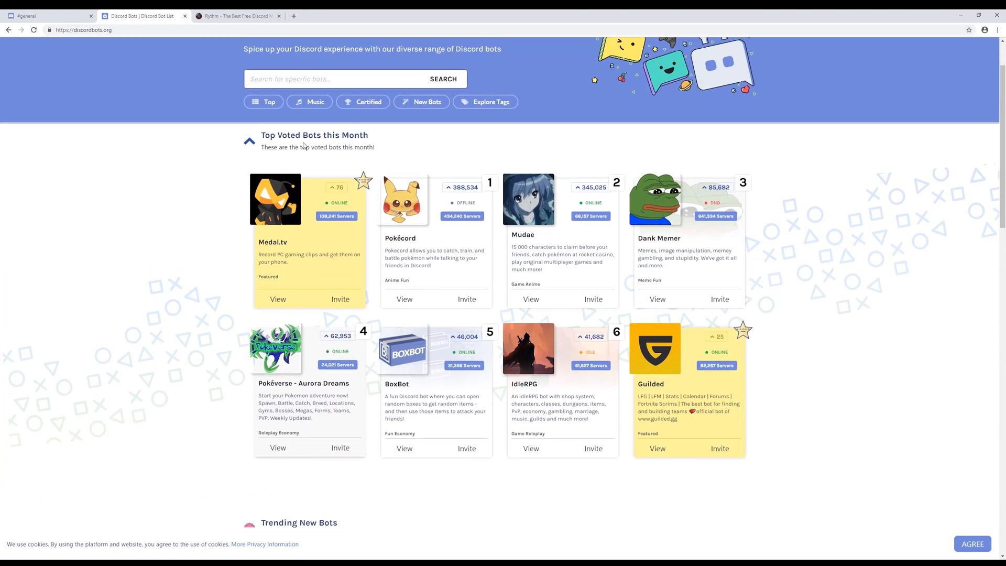
left_click(185, 16)
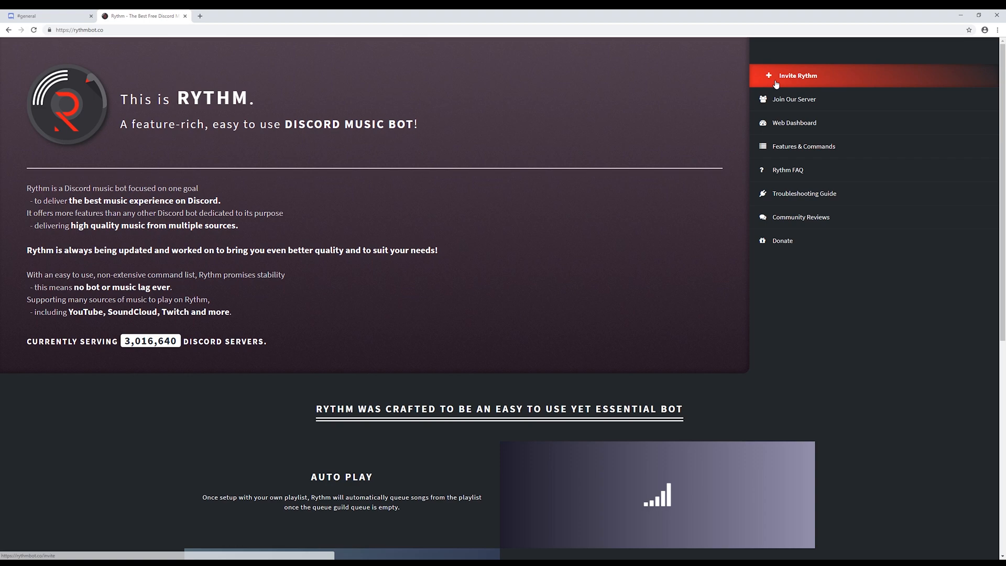
- Invite Rythm to the TroubleChute server, authorize it and pass the reCAPTCHA check
left_click(797, 76)
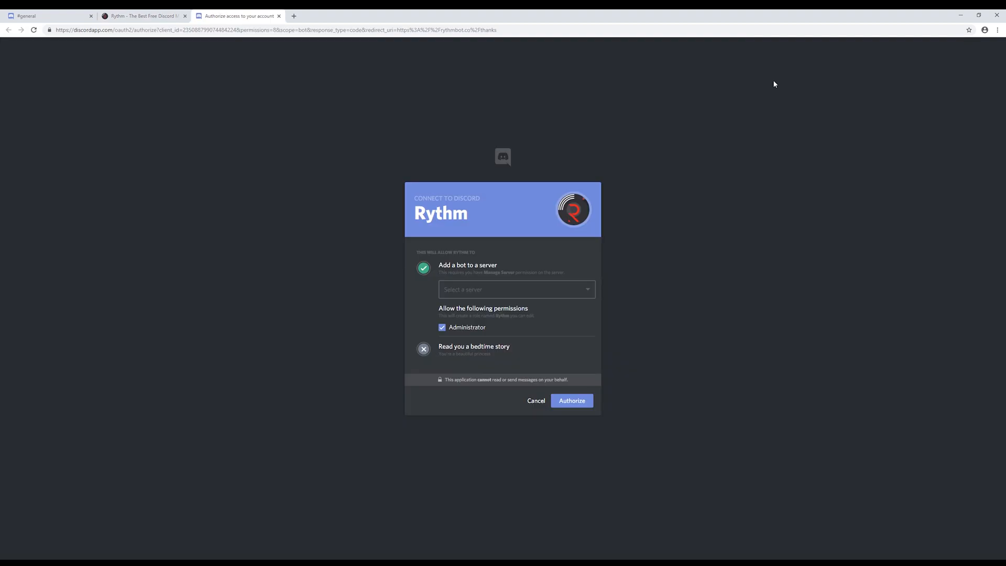
mouse_move(496, 253)
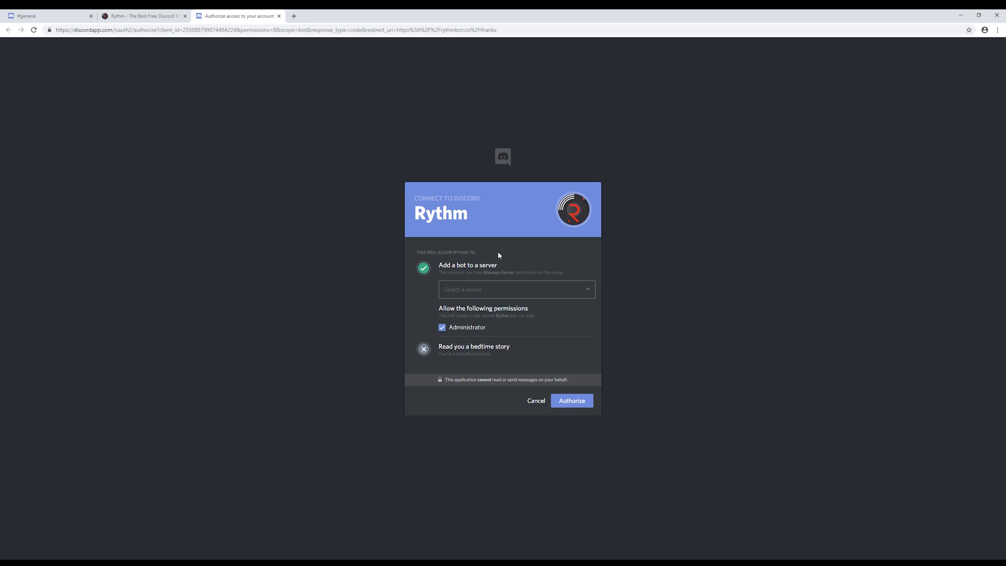
left_click(516, 289)
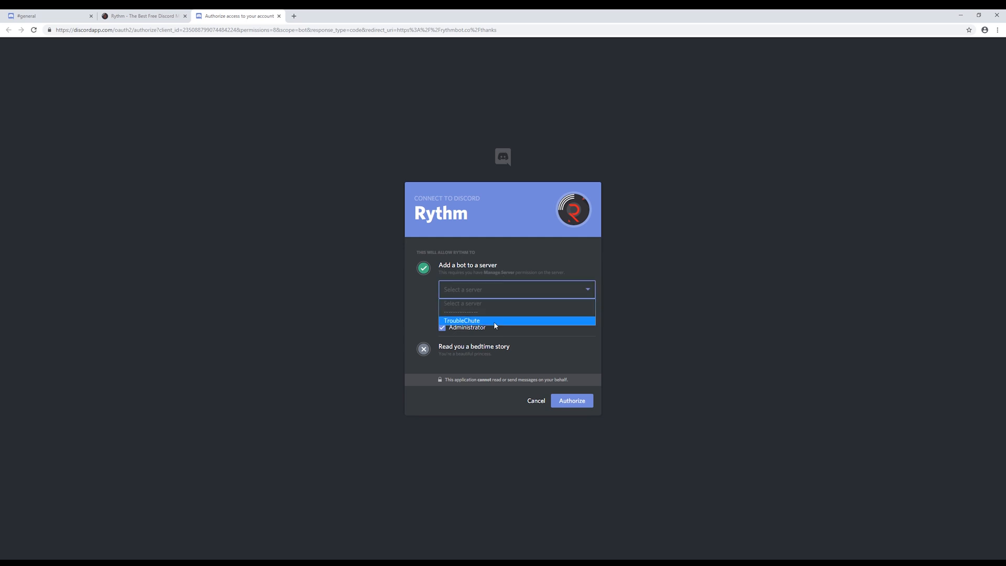
left_click(461, 321)
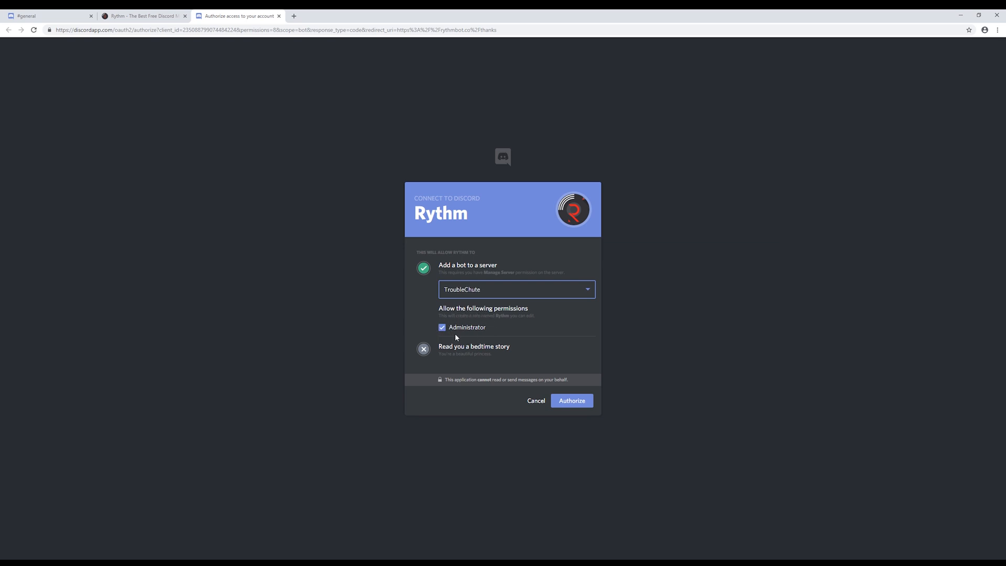
left_click(570, 400)
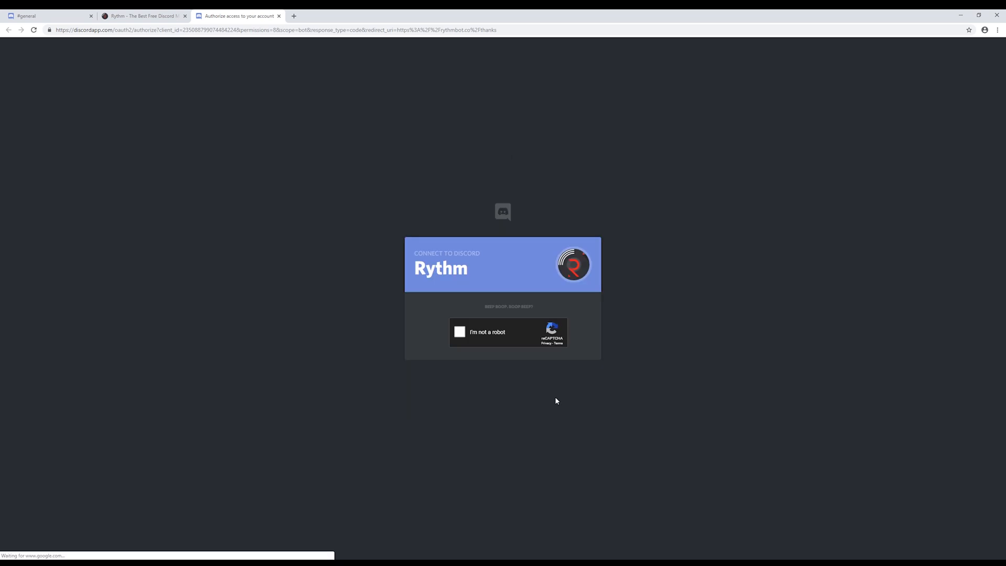
left_click(459, 332)
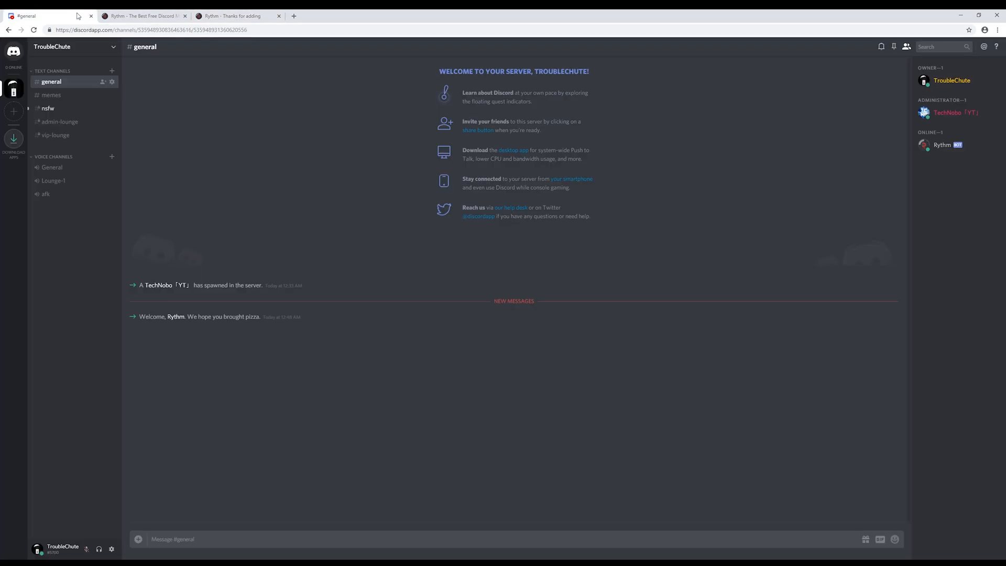
mouse_move(266, 325)
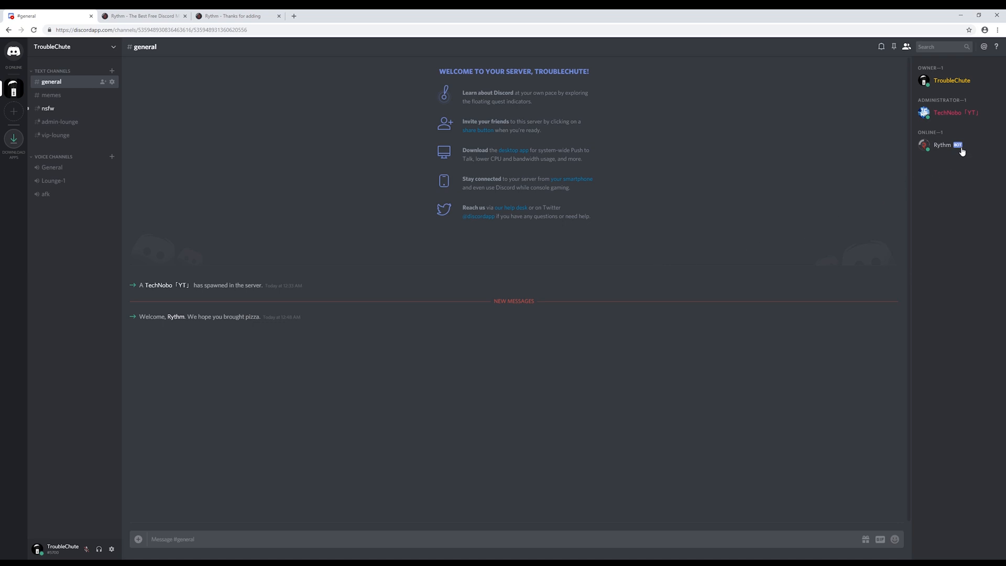
- Check Rythm's roles in the general member list and glance at the server menu
right_click(940, 145)
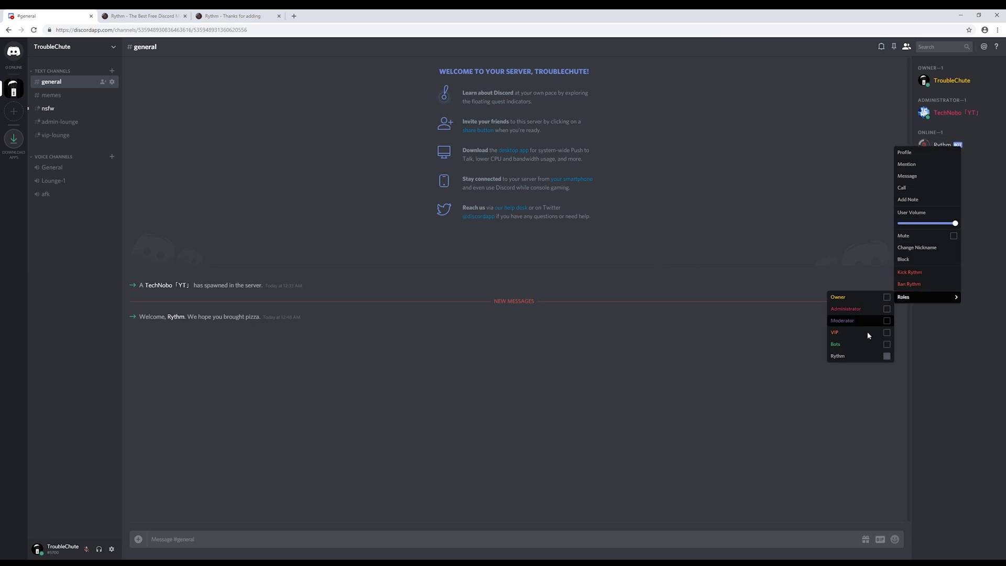
left_click(70, 46)
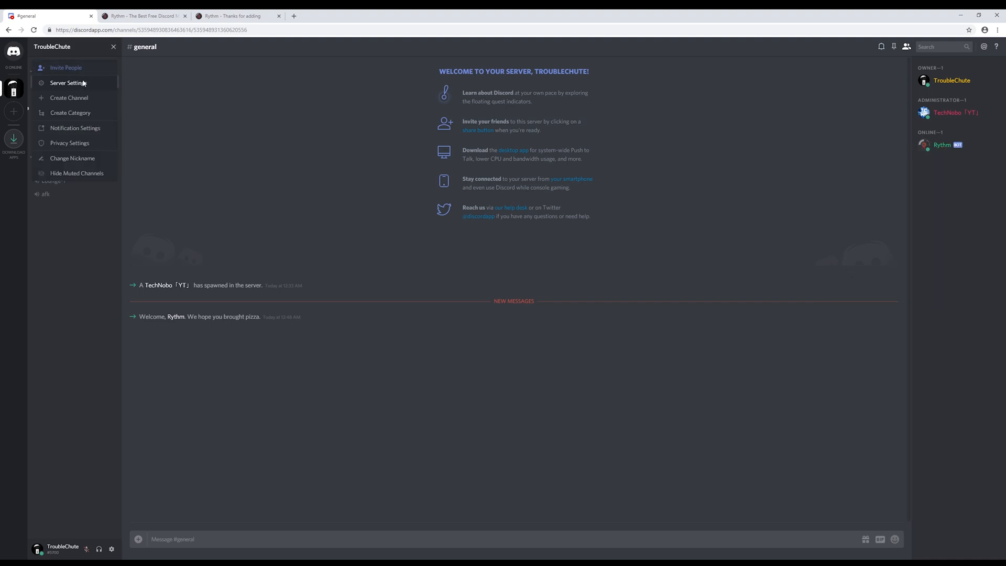
left_click(51, 46)
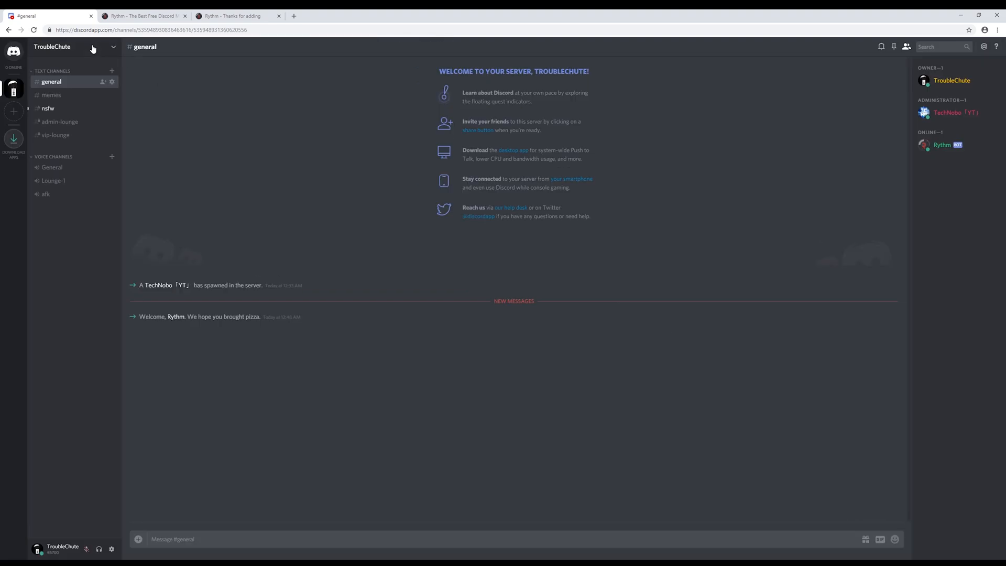
- Set the Bots role to display its members separately in the member list
left_click(113, 47)
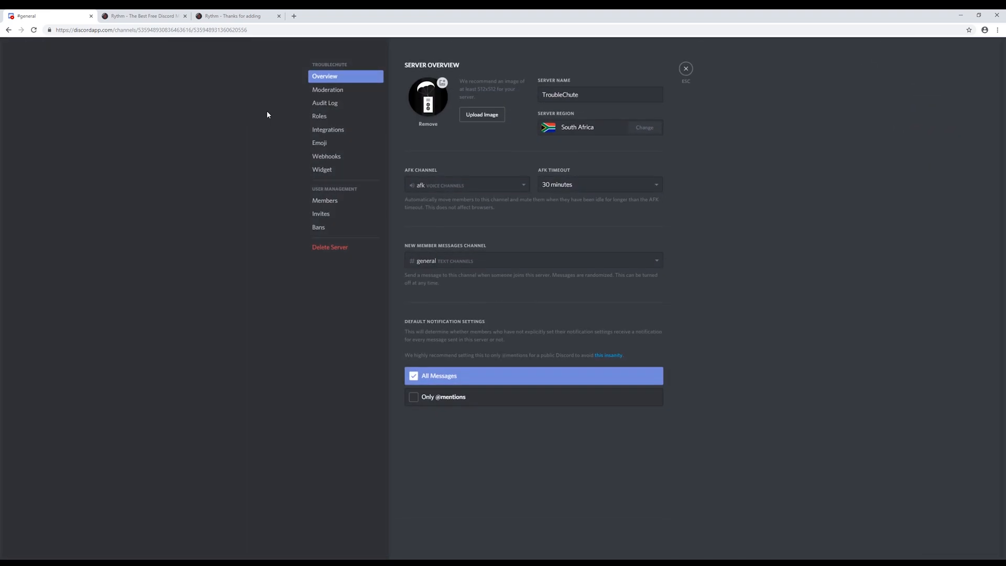
left_click(318, 117)
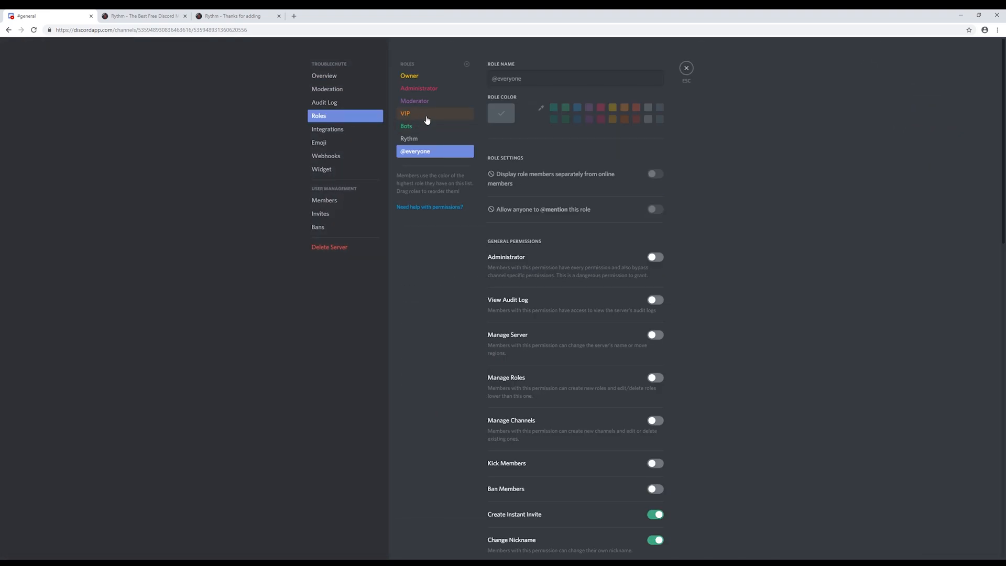
left_click(407, 126)
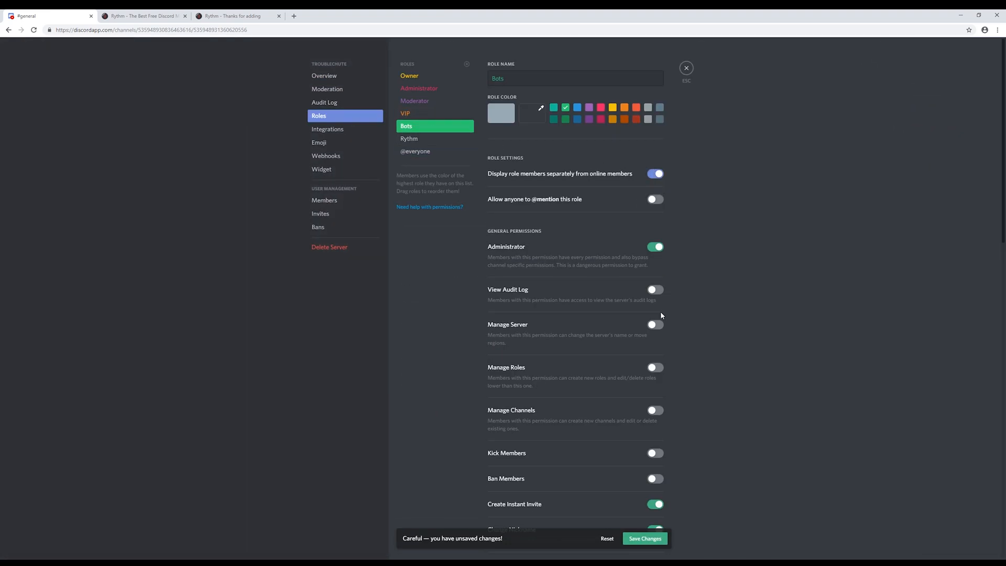
left_click(685, 67)
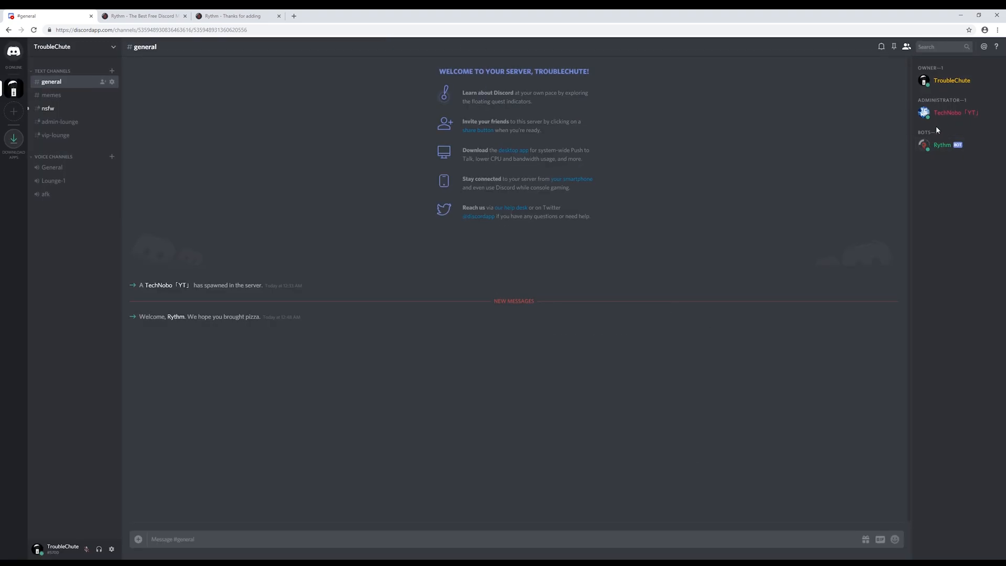
- Look at Rythm's member options and switch to the nsfw channel with its thank-you message
right_click(955, 112)
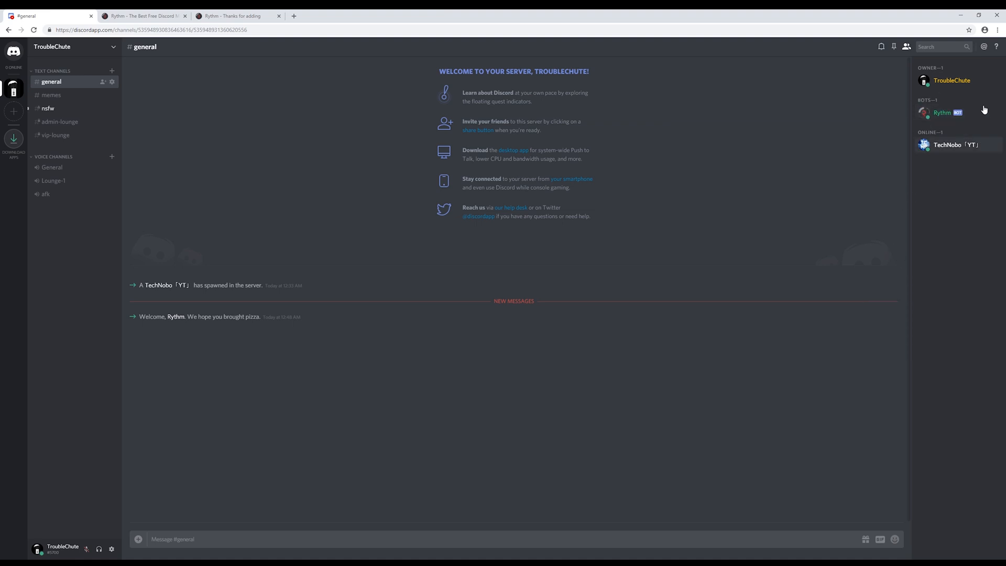
left_click(48, 108)
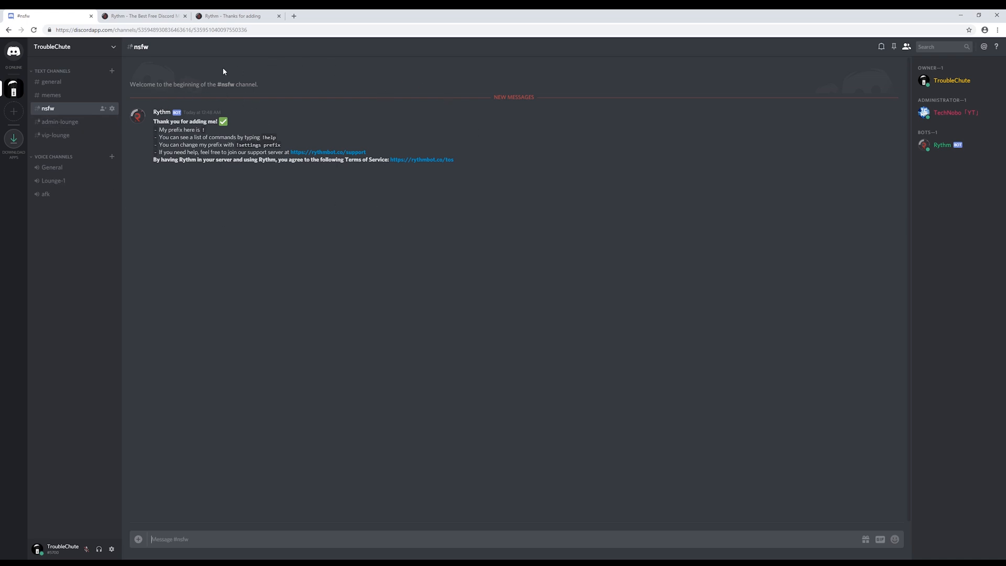
mouse_move(174, 101)
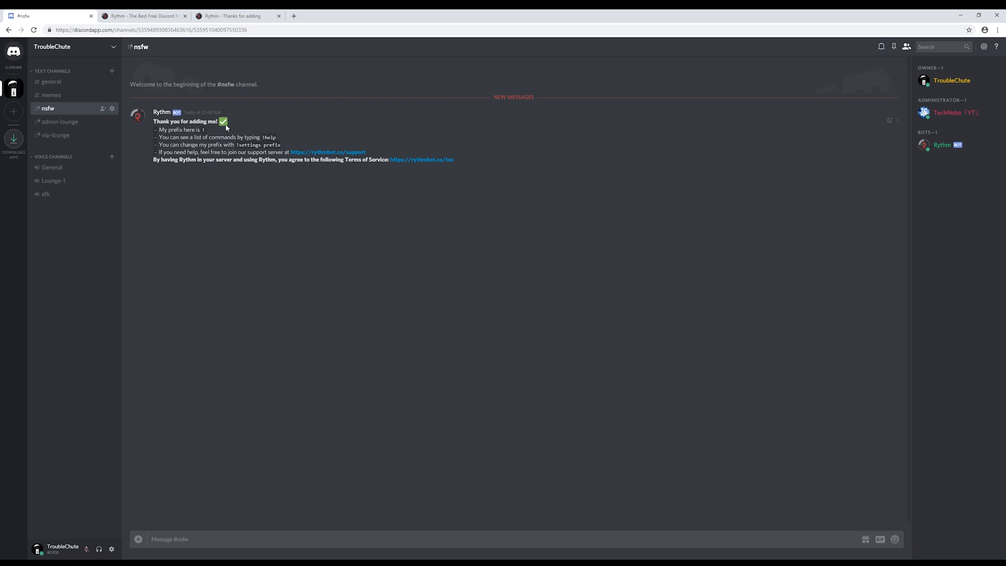
left_click(942, 144)
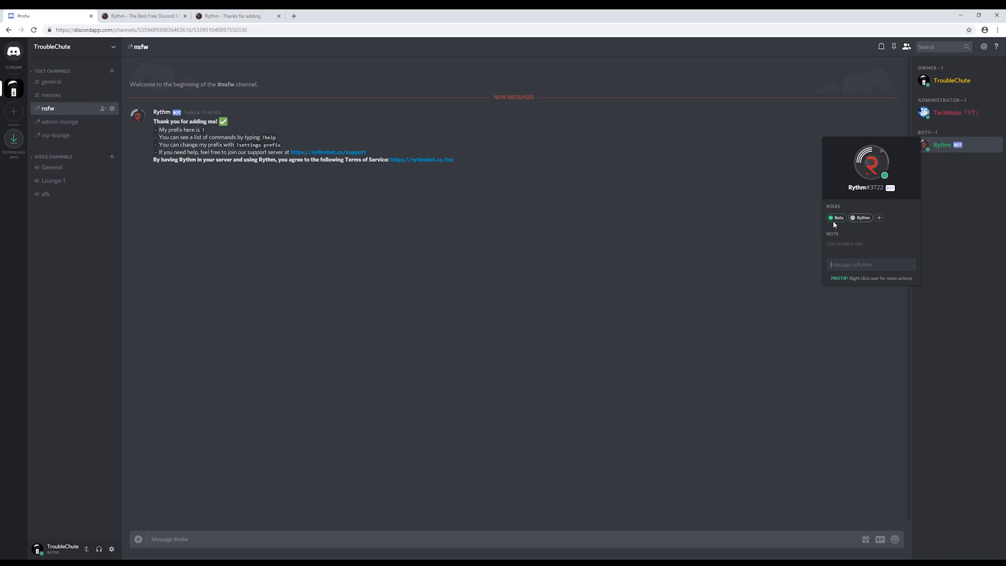
left_click(472, 168)
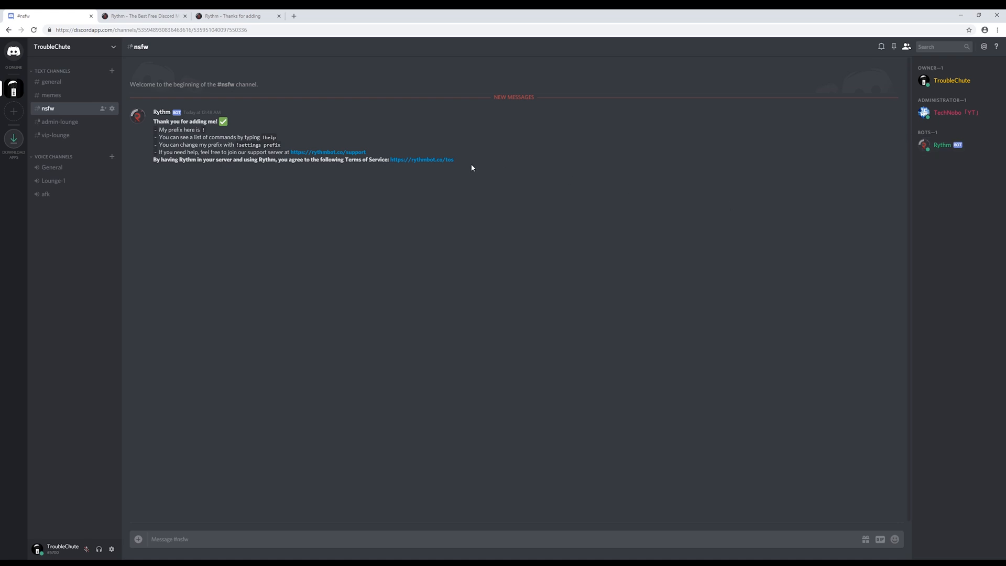
mouse_move(112, 70)
type("bot-spam")
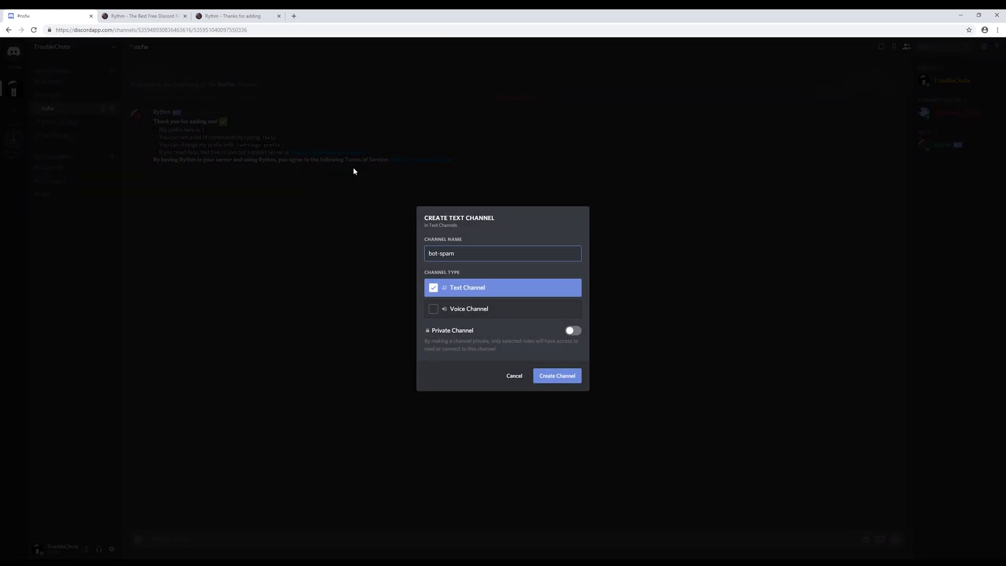
- Create the bot-spam text channel and review its Bots permission overrides
left_click(555, 375)
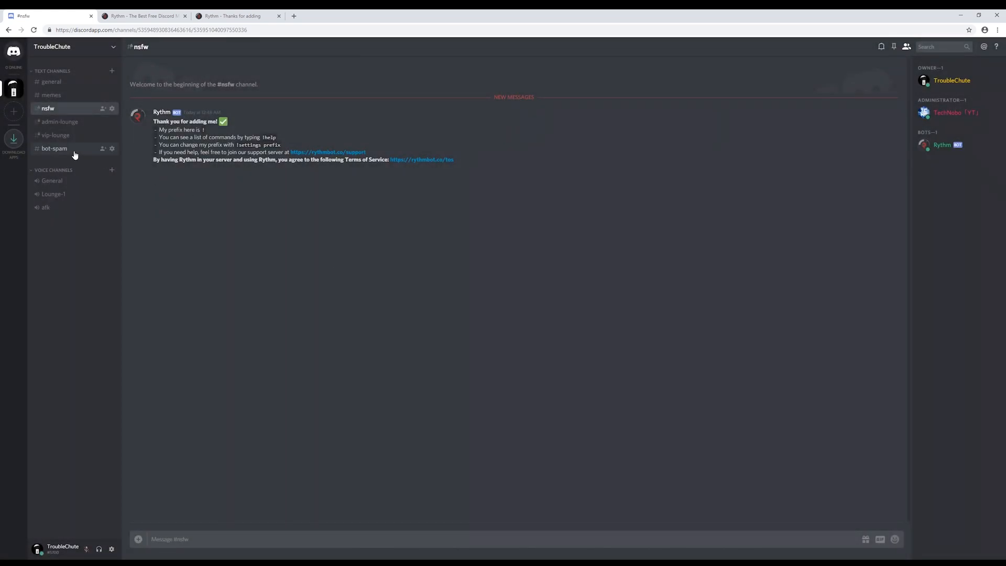
left_click(53, 148)
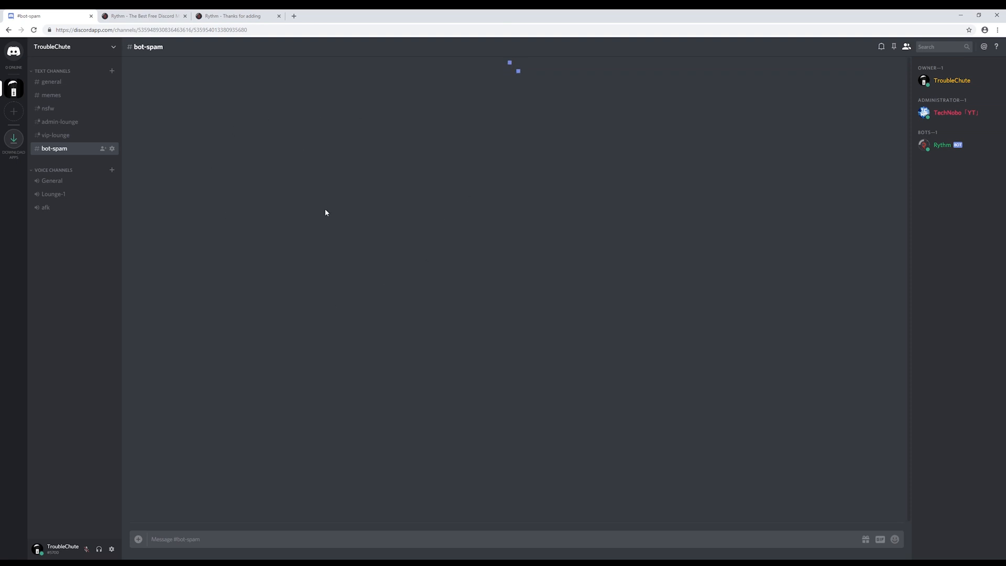
mouse_move(112, 148)
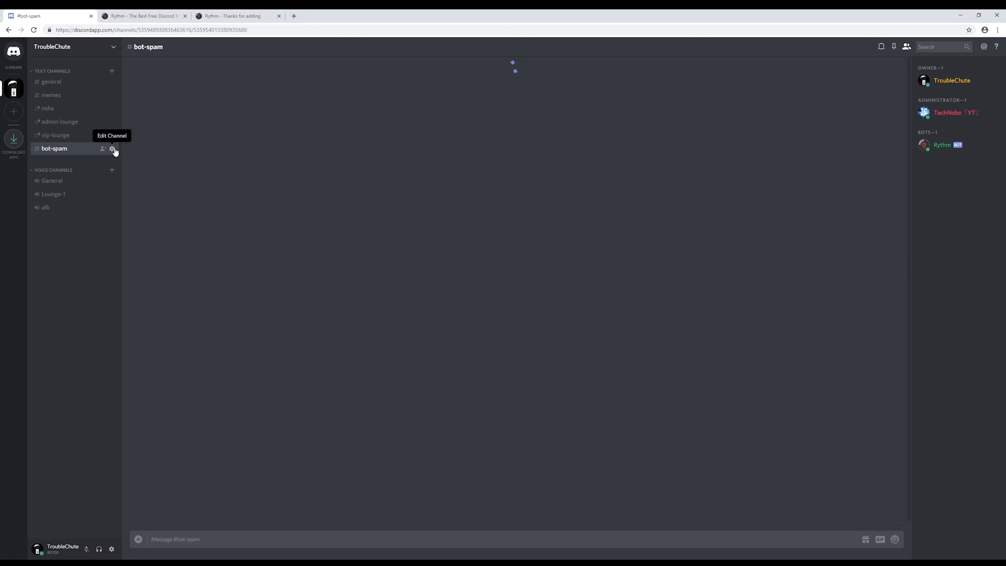
left_click(112, 148)
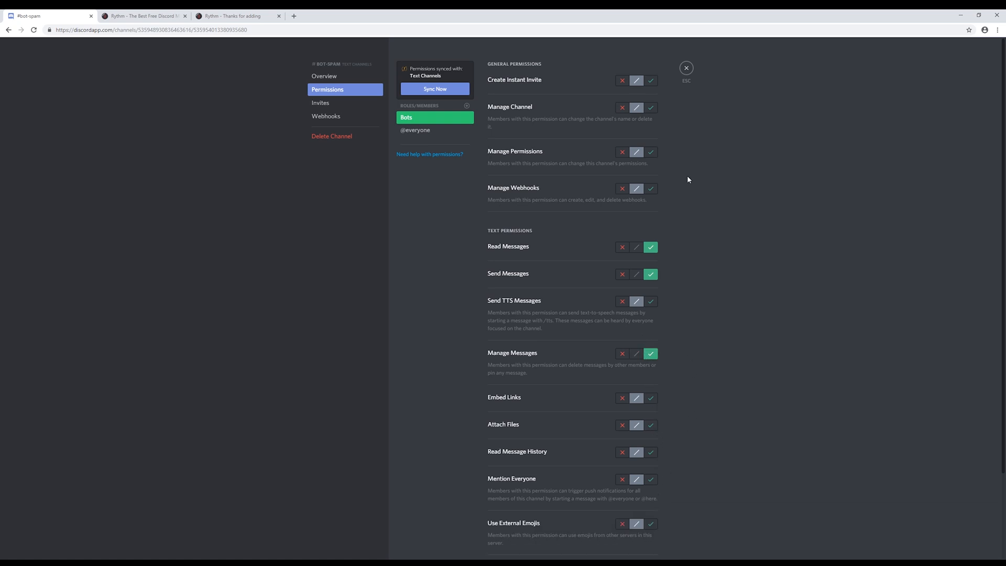
left_click(685, 67)
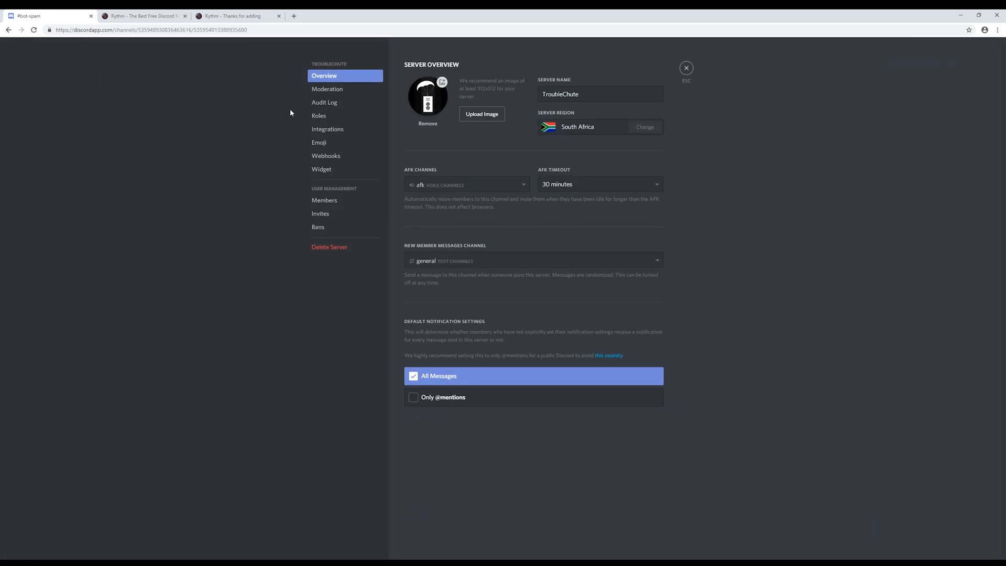
- Turn off Read Text Channels, Send Messages and Read Message History for the Bots role and save
left_click(318, 115)
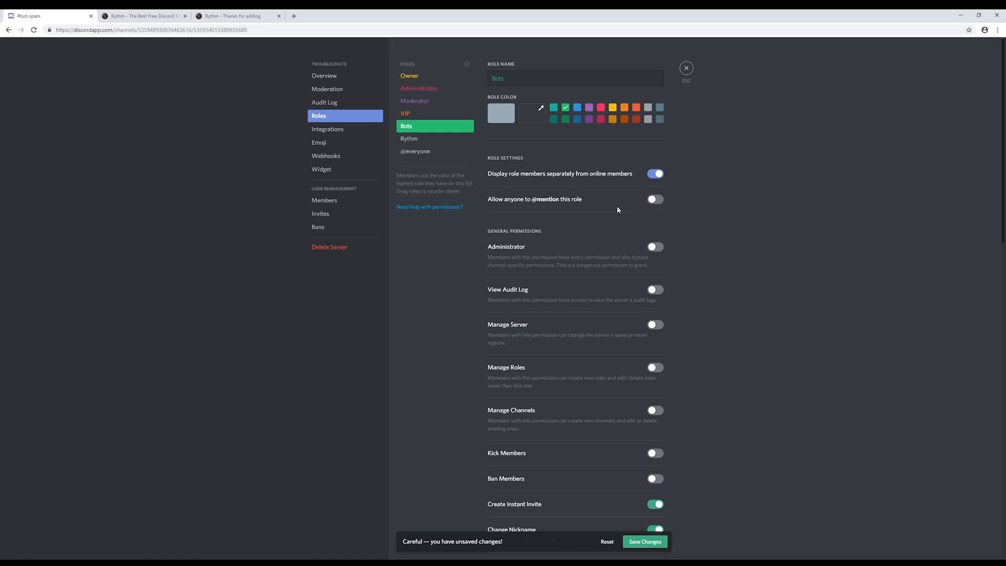
scroll("down", 3)
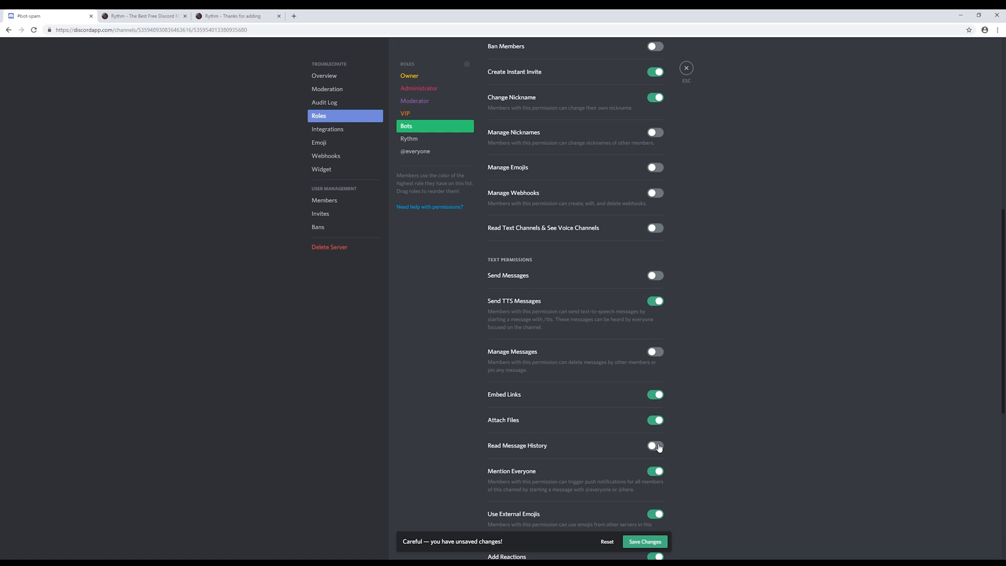
left_click(644, 540)
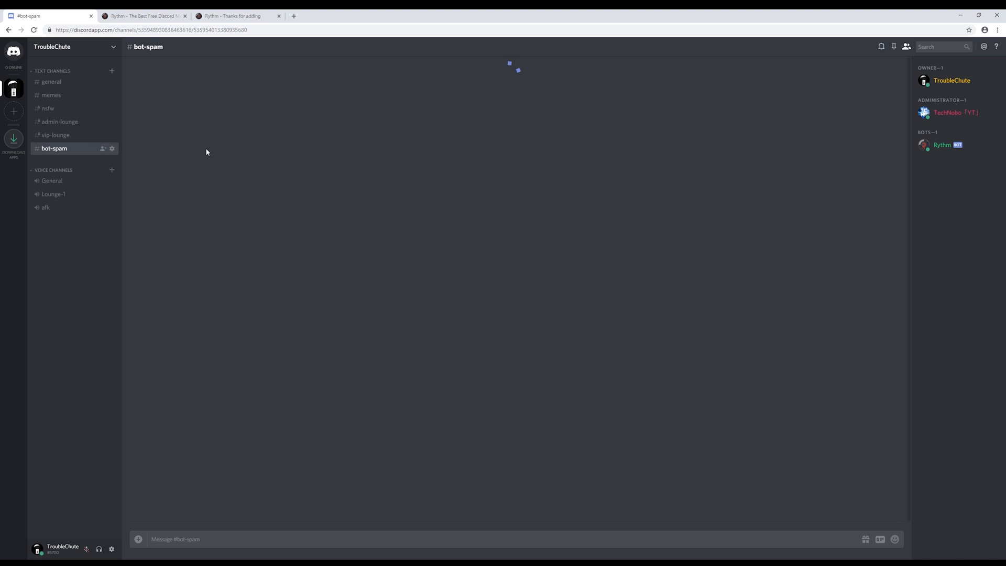
mouse_move(112, 148)
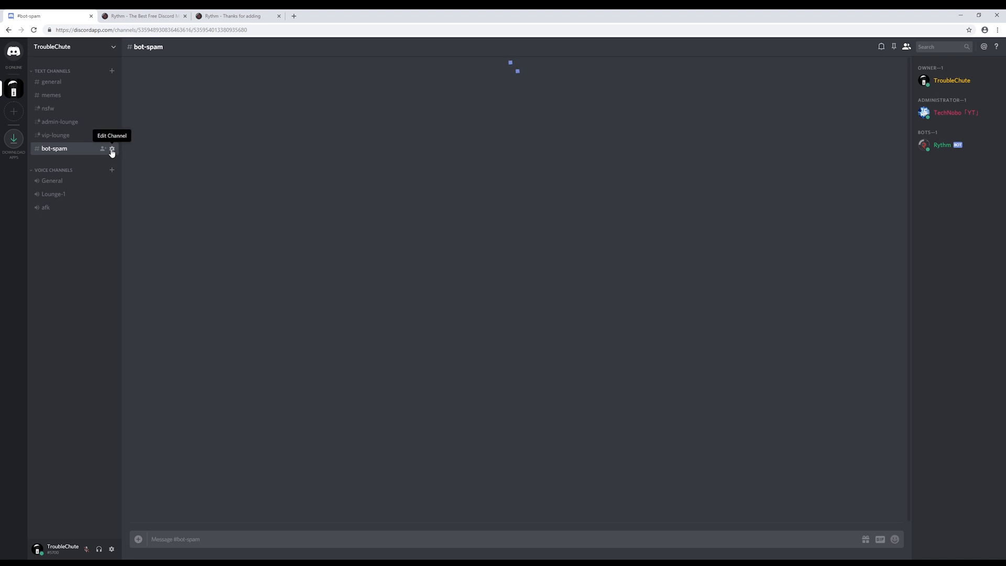
- Allow every listed permission for Bots in the bot-spam channel and save the changes
left_click(112, 148)
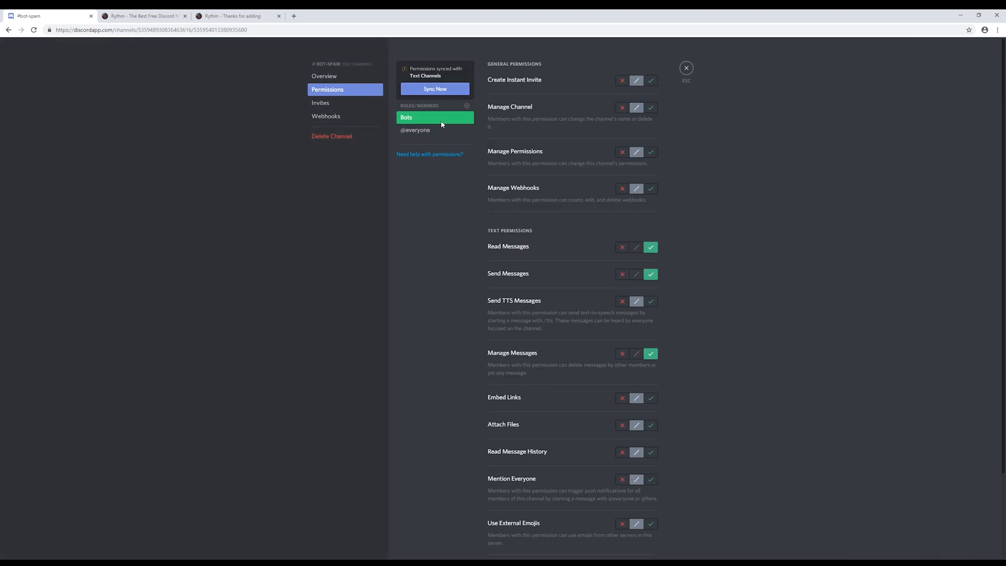
left_click(650, 152)
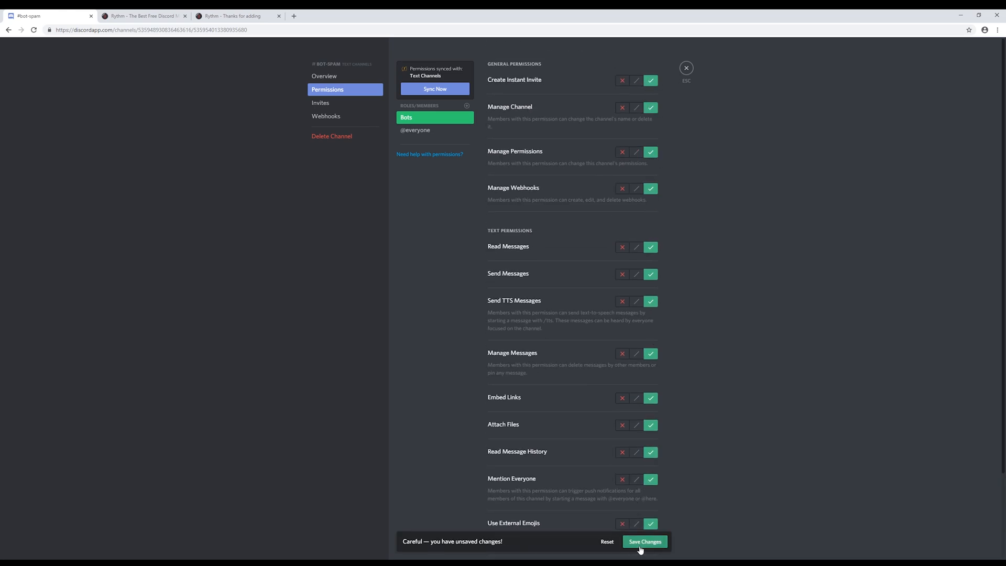
left_click(643, 541)
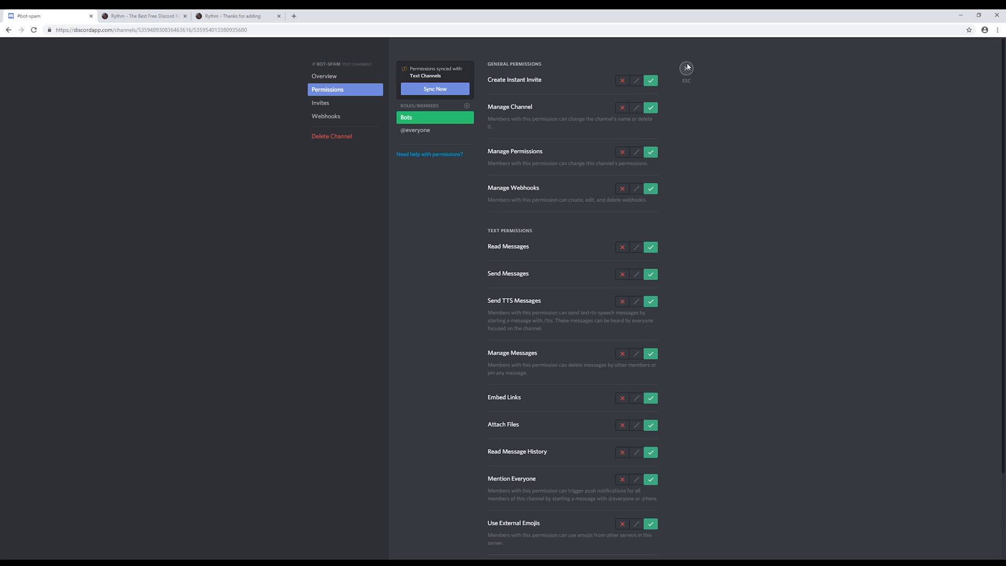
left_click(685, 68)
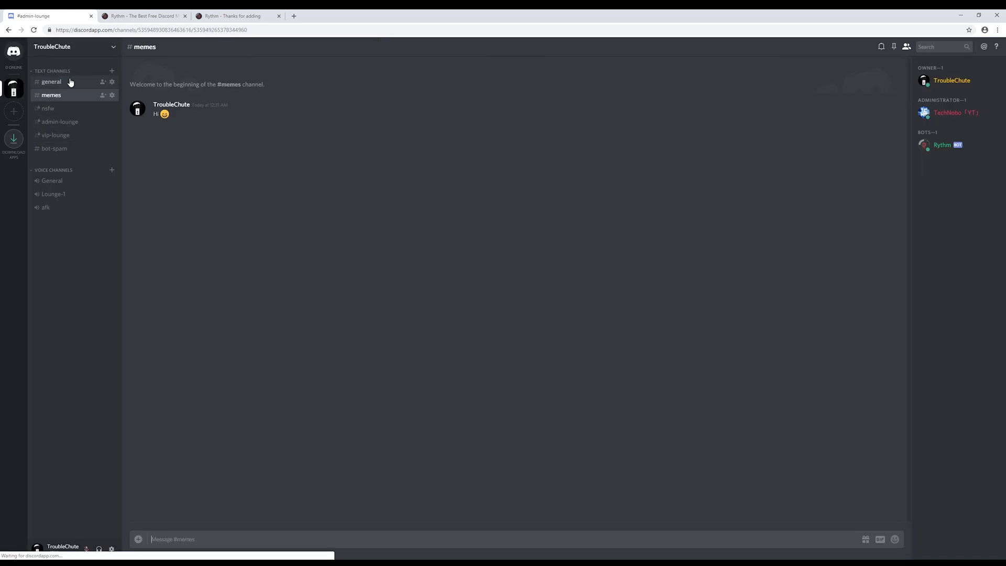
left_click(52, 81)
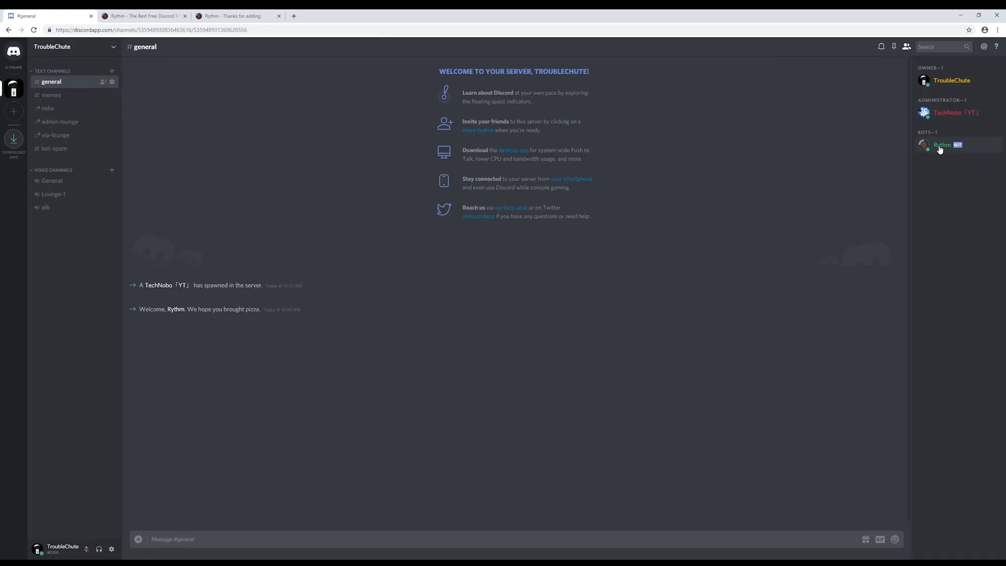
left_click(942, 145)
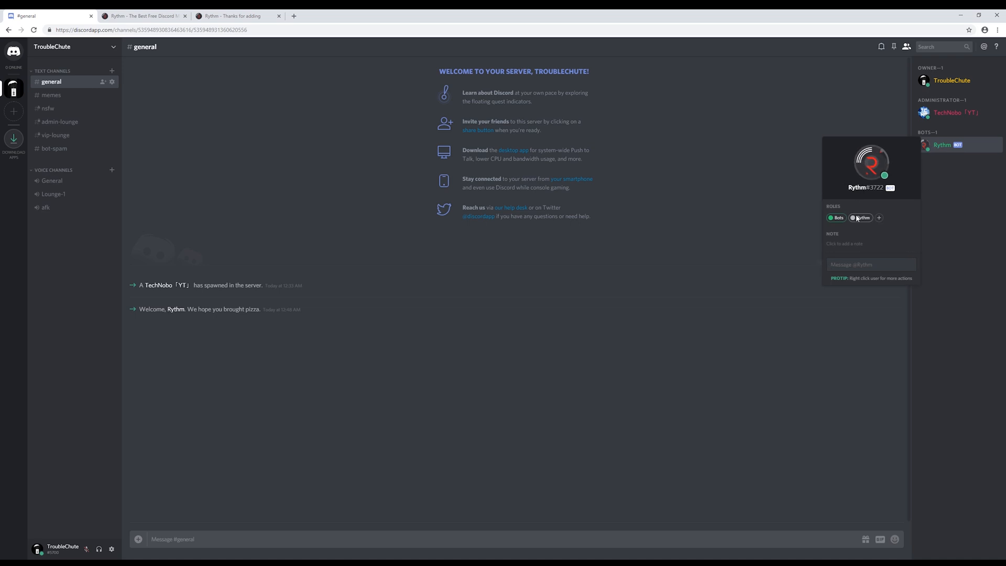
left_click(279, 16)
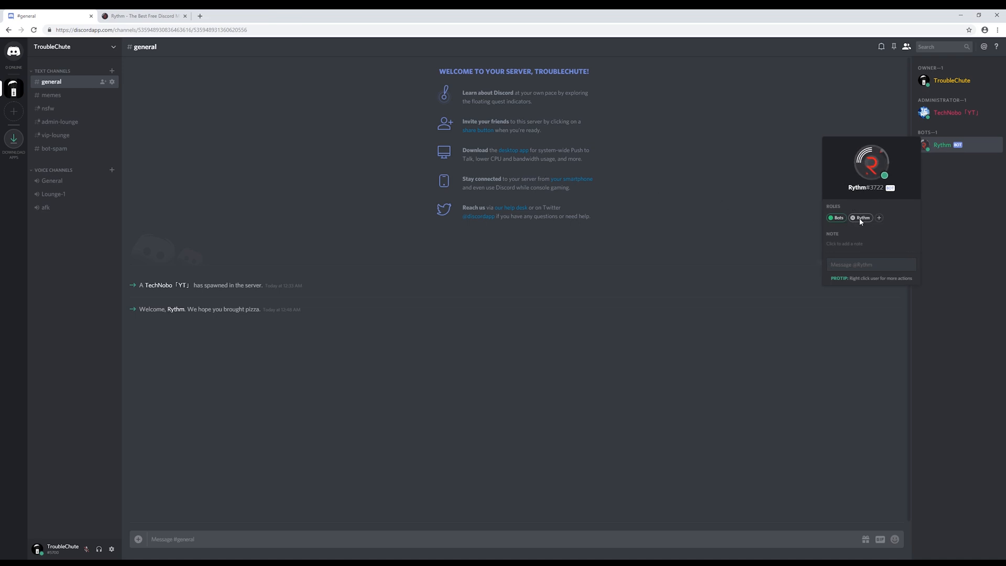
mouse_move(860, 201)
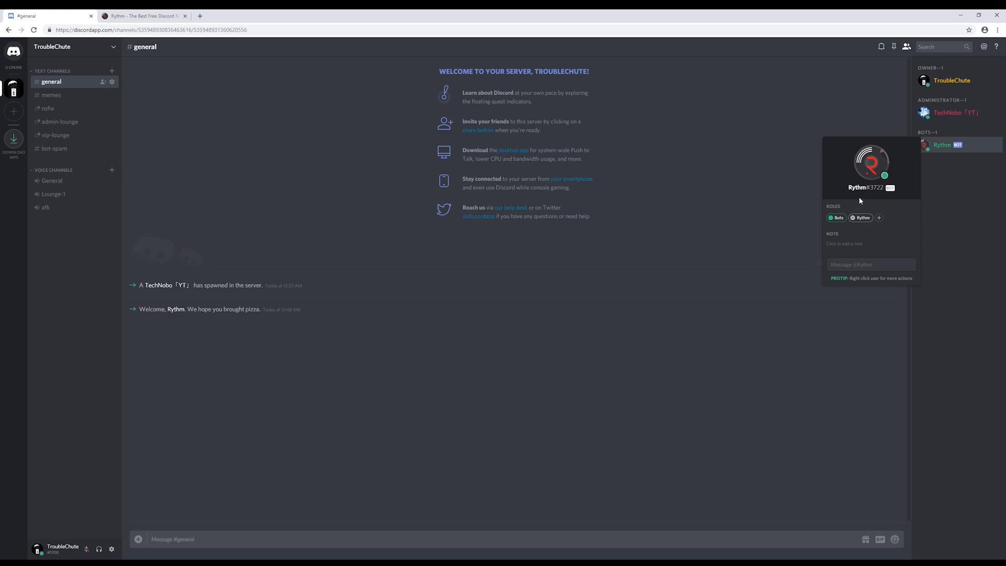
right_click(941, 144)
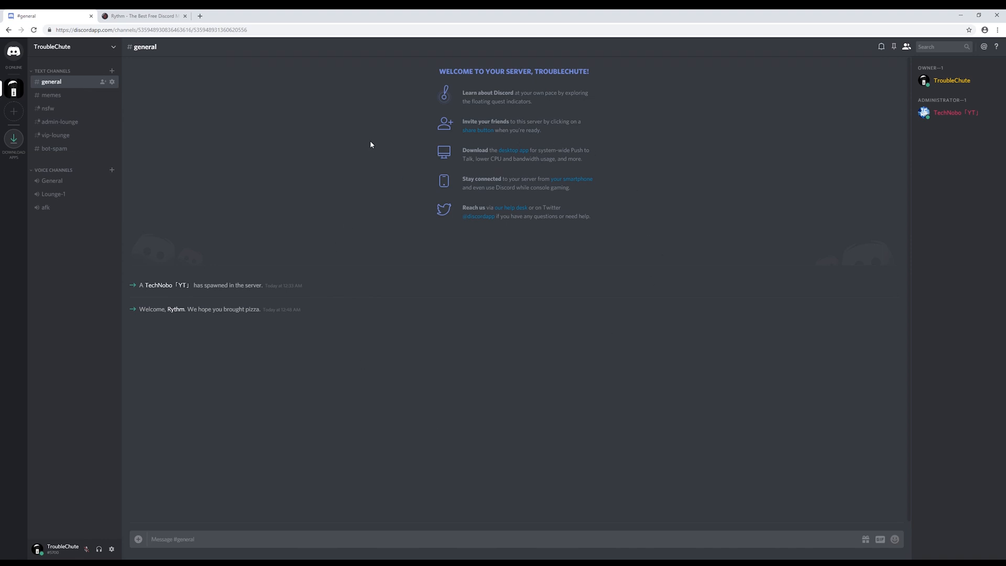
mouse_move(562, 371)
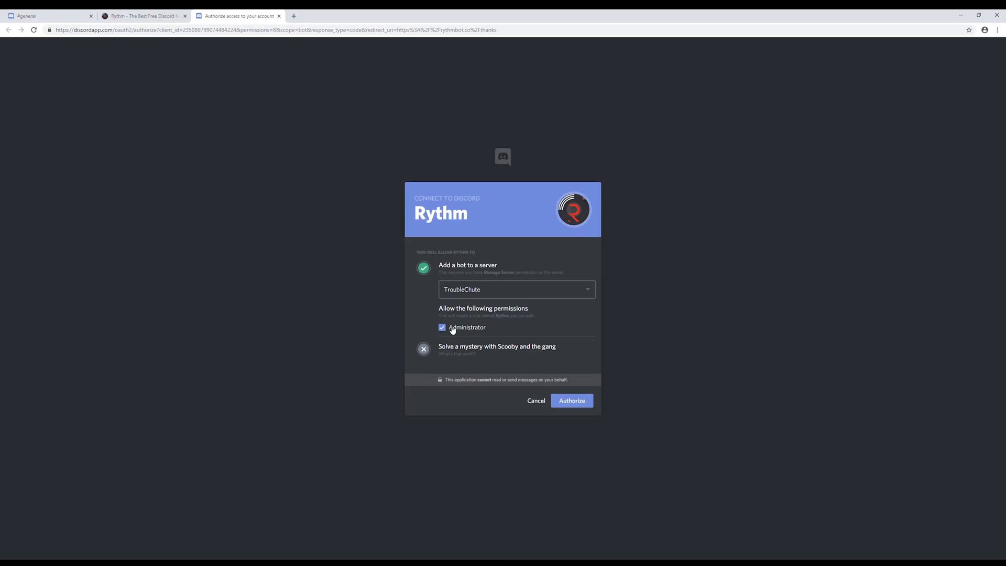
- Authorize Rythm into TroubleChute and assign it the Bots role from the #bot-spam member list
left_click(571, 400)
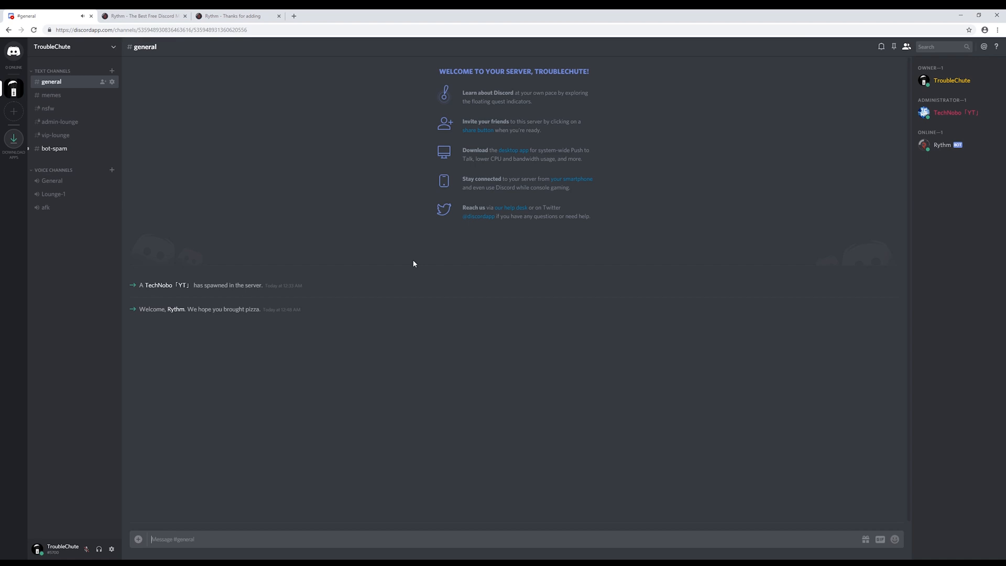
left_click(55, 148)
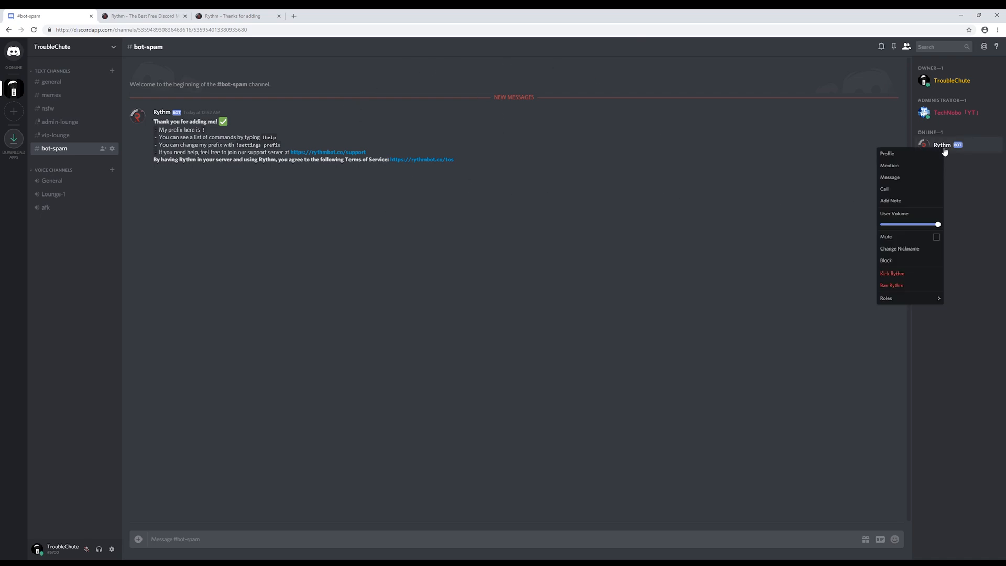
left_click(886, 298)
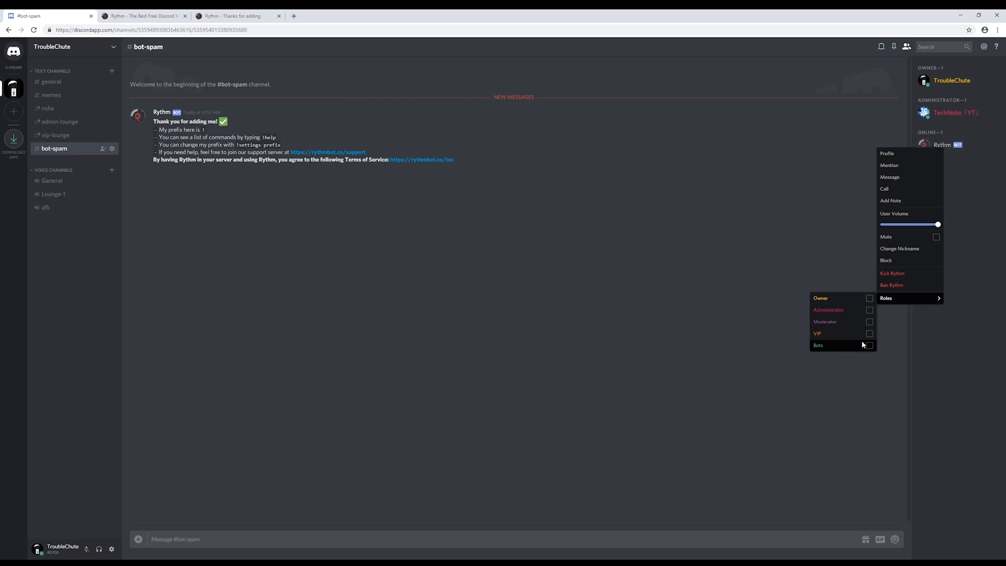
left_click(870, 345)
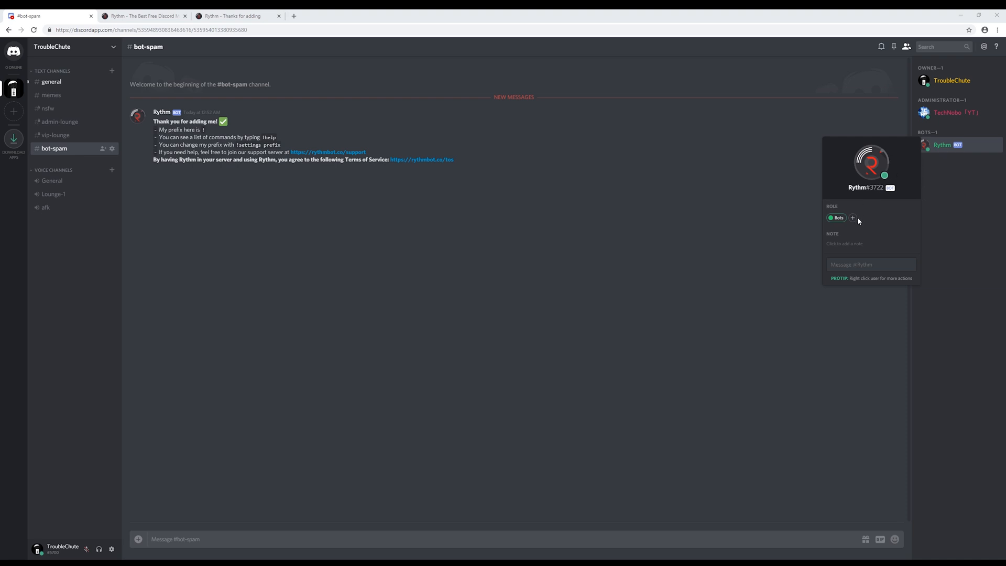
mouse_move(868, 208)
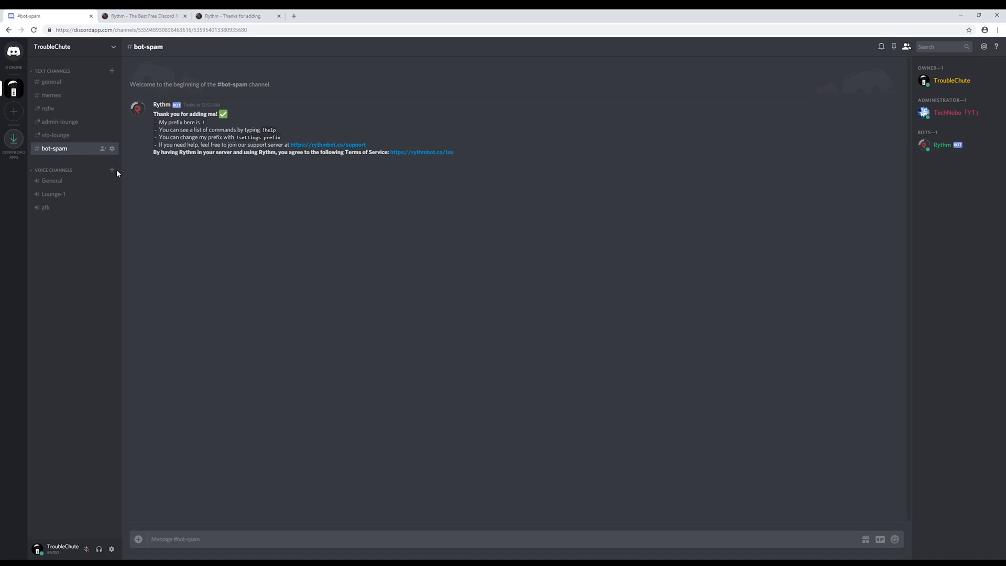
- Join General voice, send !help in #bot-spam, view Rythm's commands, then bring up mee6.xyz
left_click(52, 180)
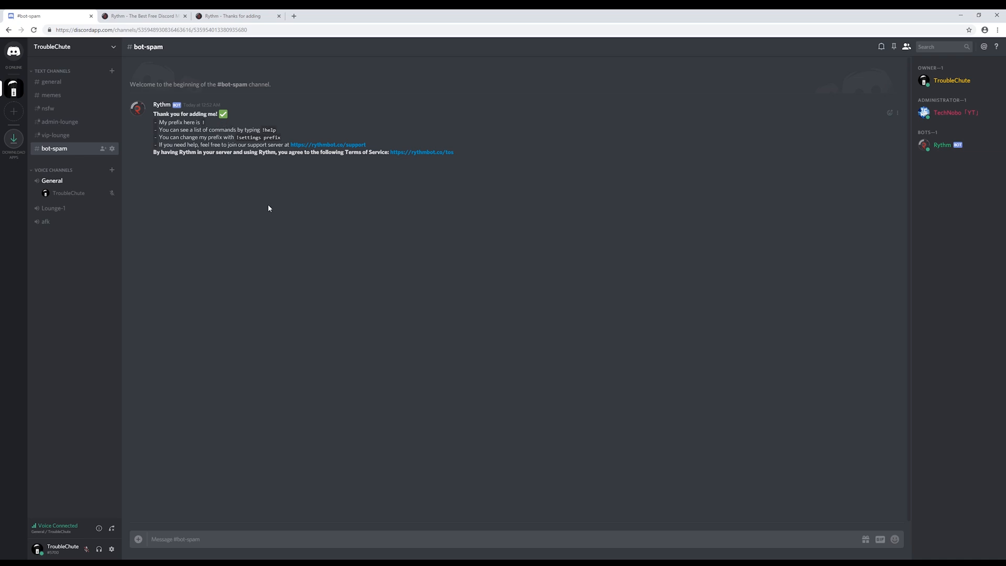
type("!help")
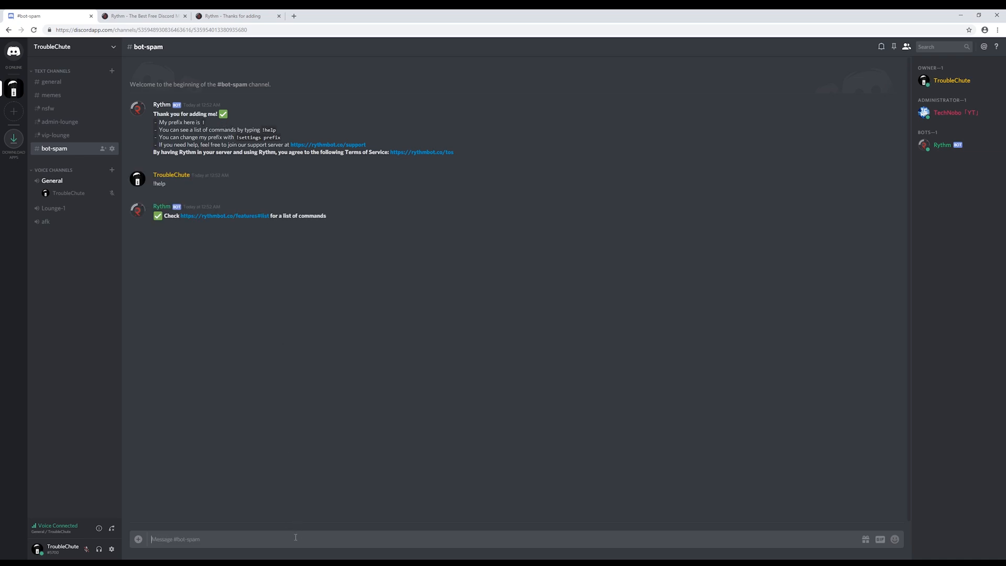
mouse_move(236, 216)
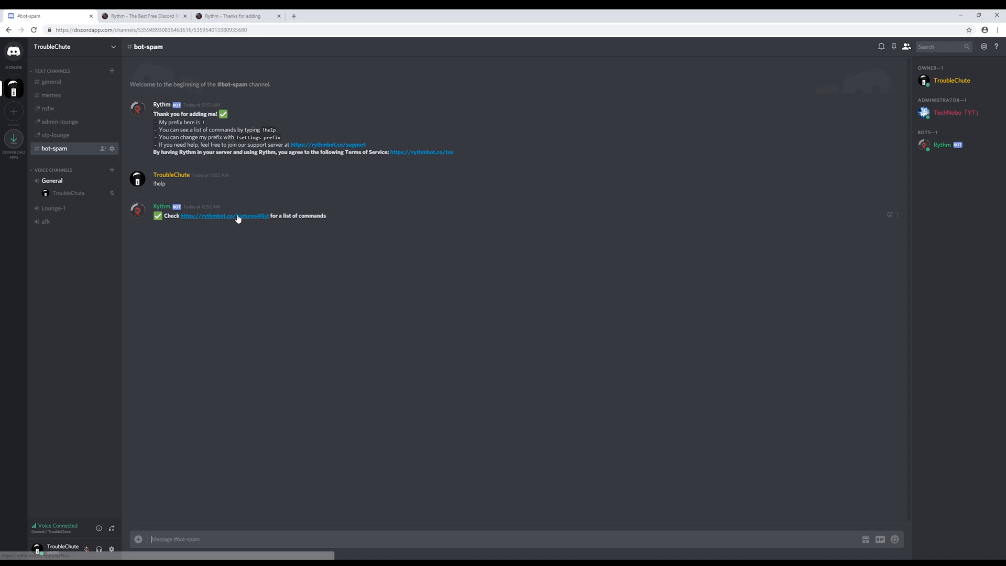
left_click(224, 216)
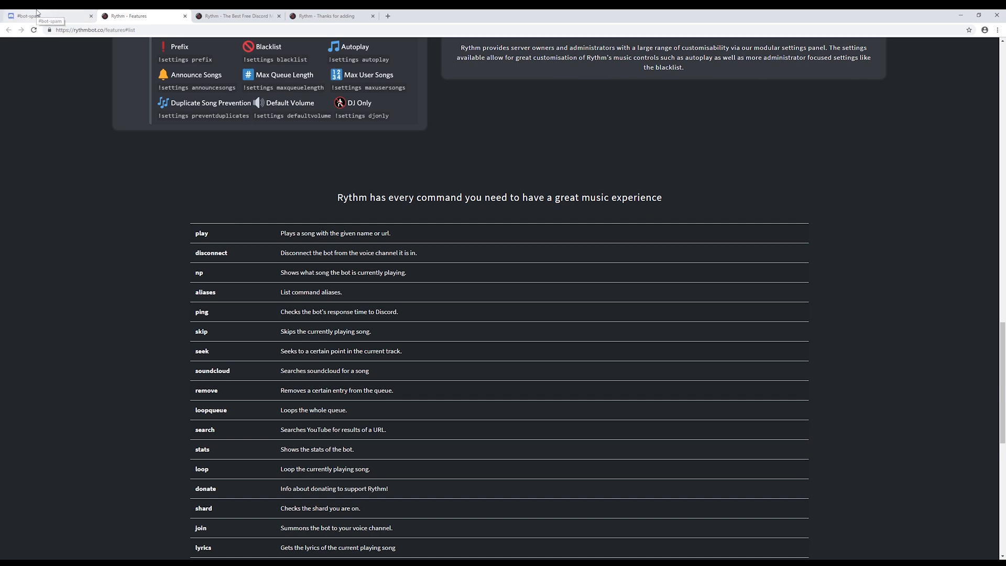
left_click(45, 16)
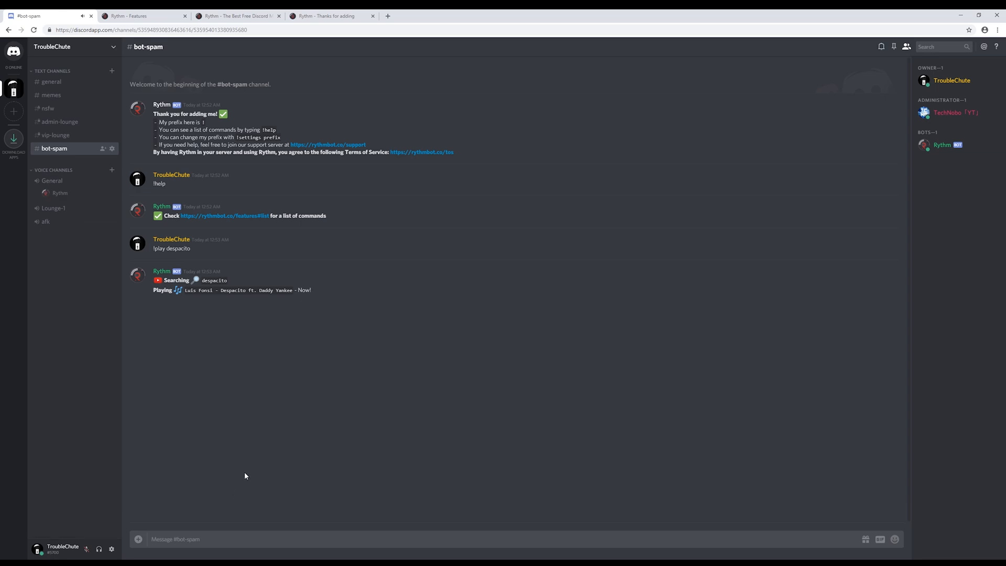
left_click(141, 16)
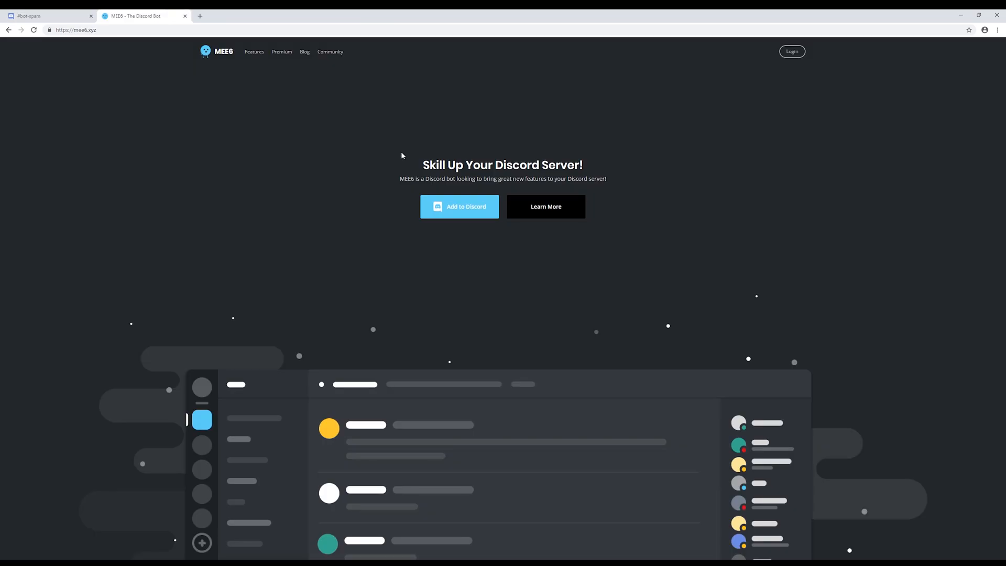
- Add MEE6 to Discord, authorizing it for TroubleChute, and return to the MEE6 dashboard
left_click(458, 207)
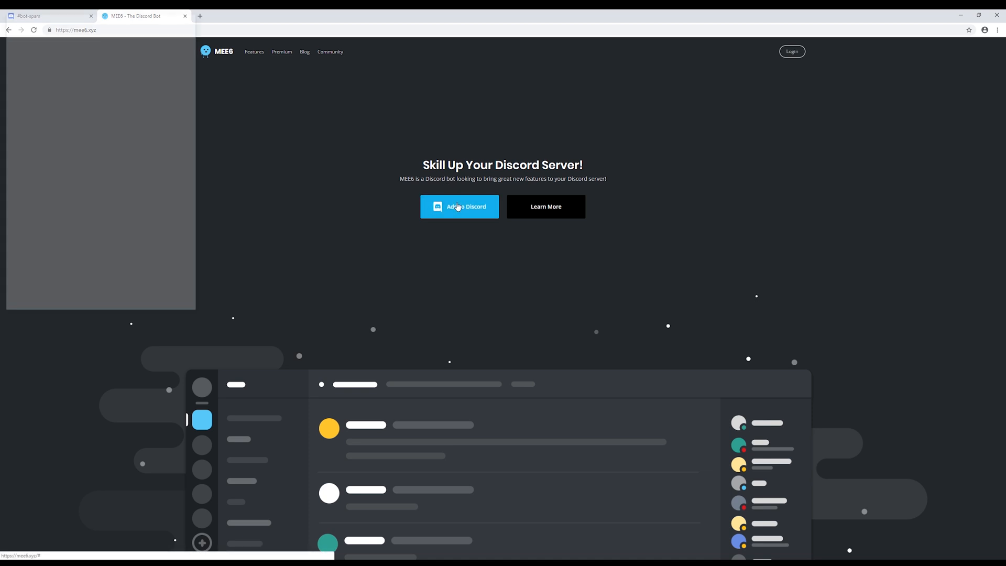
left_click(459, 207)
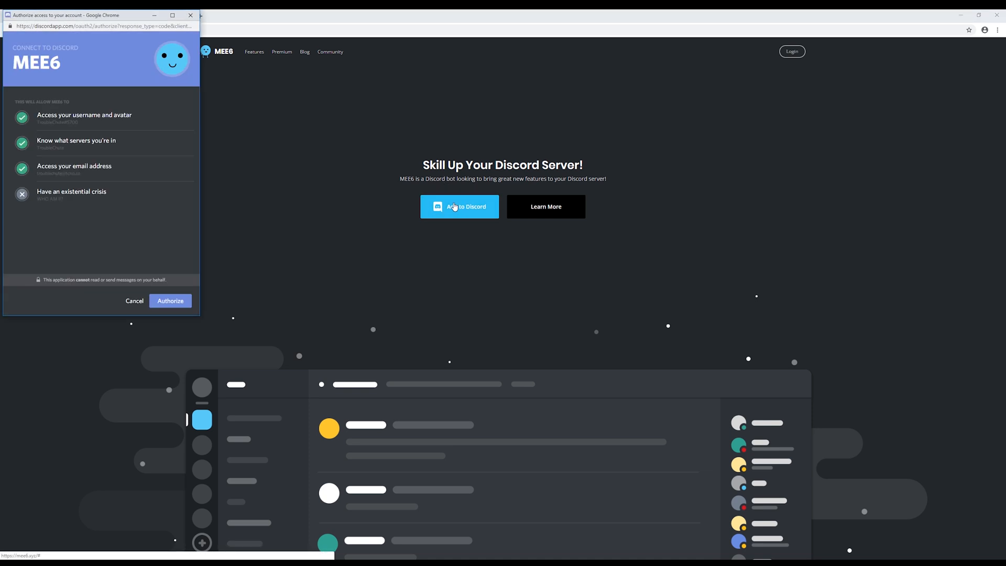
left_click(170, 300)
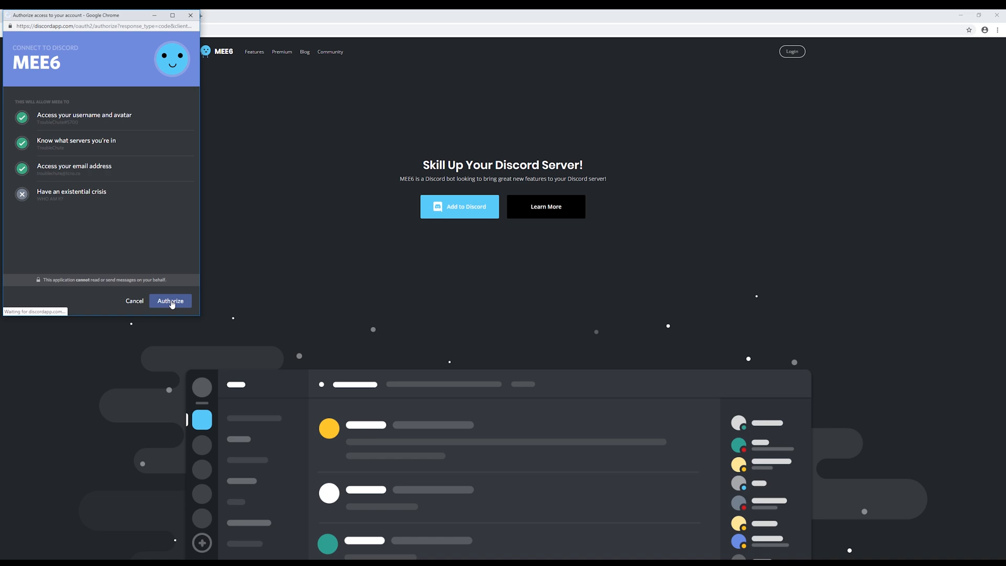
left_click(170, 301)
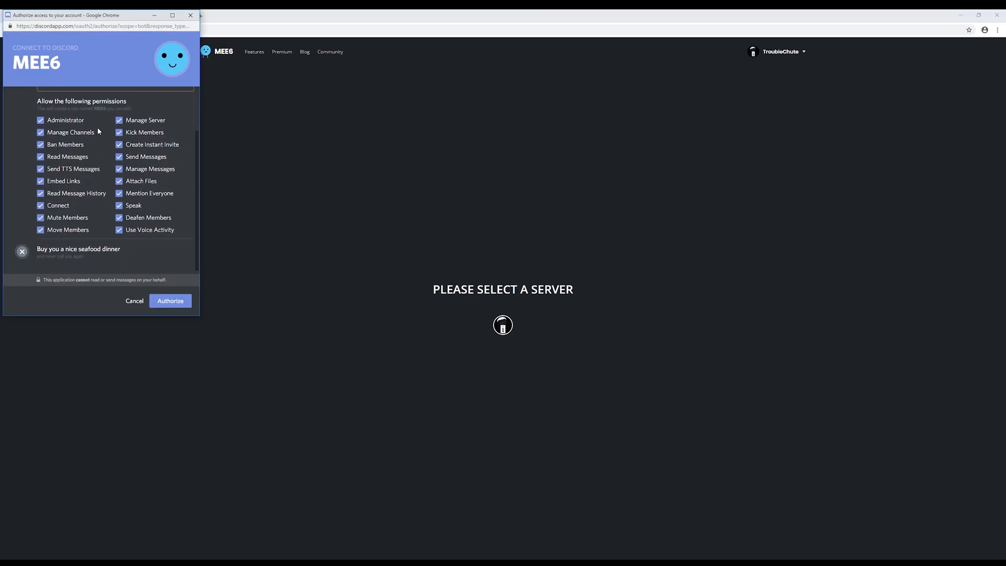
left_click(170, 300)
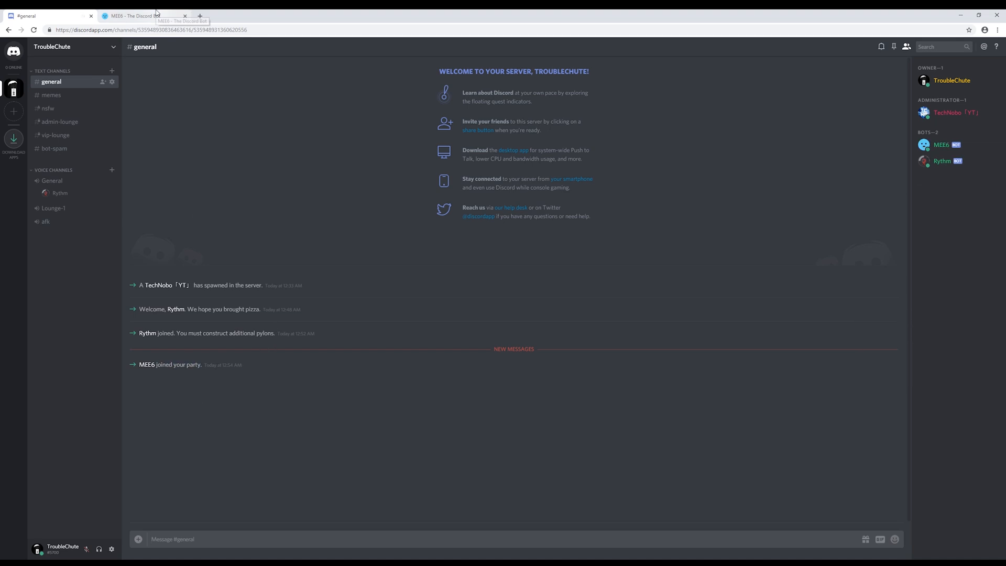
left_click(142, 16)
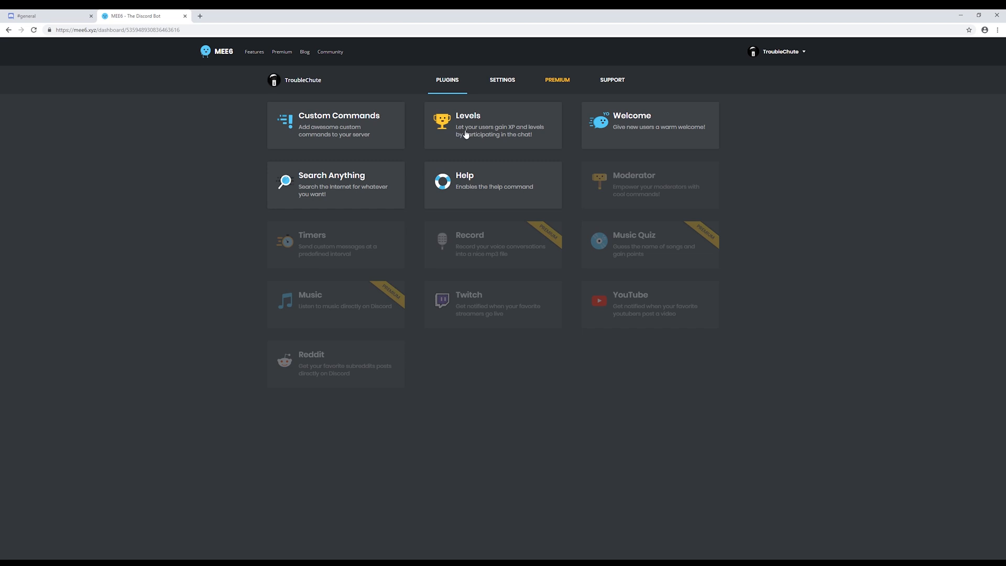
mouse_move(668, 143)
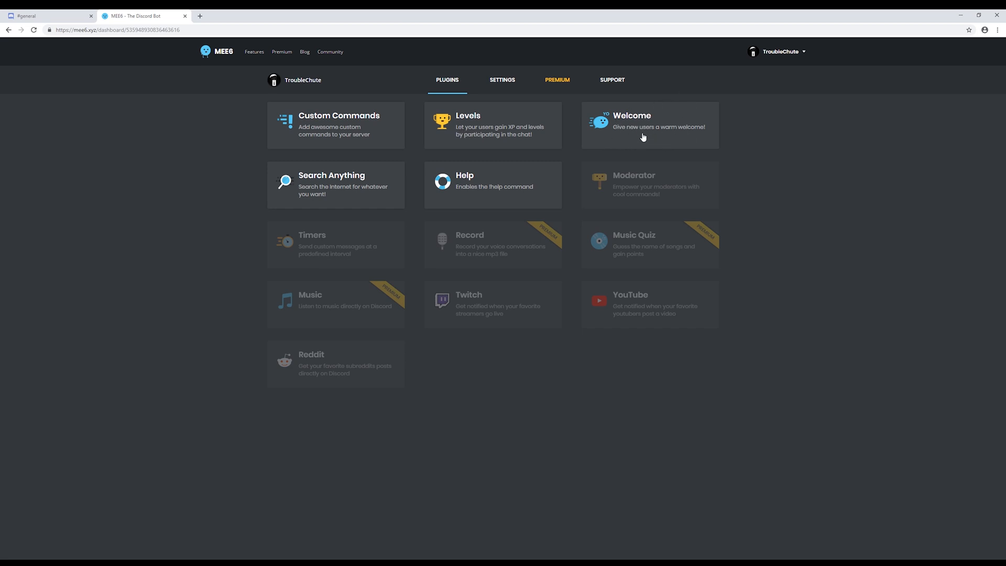
- Enable the Welcome plugin's private message with 'Welcome to the TroubleChute server :)' and save
left_click(648, 124)
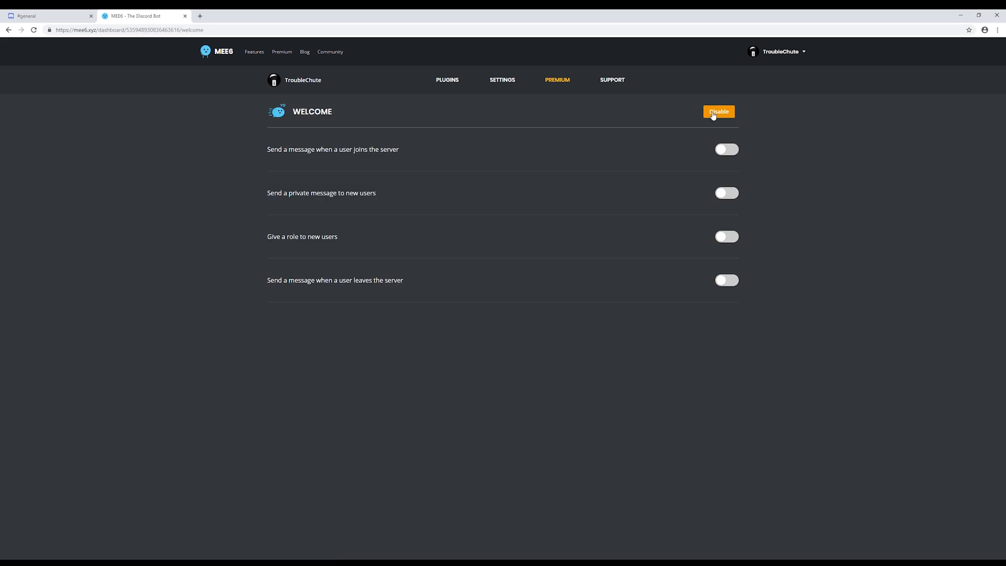
left_click(724, 192)
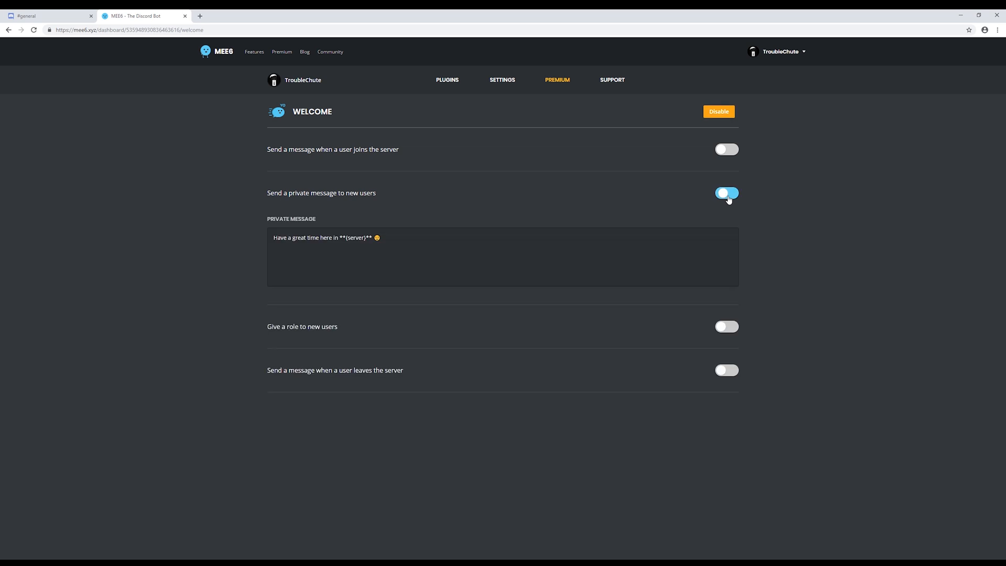
left_click(726, 192)
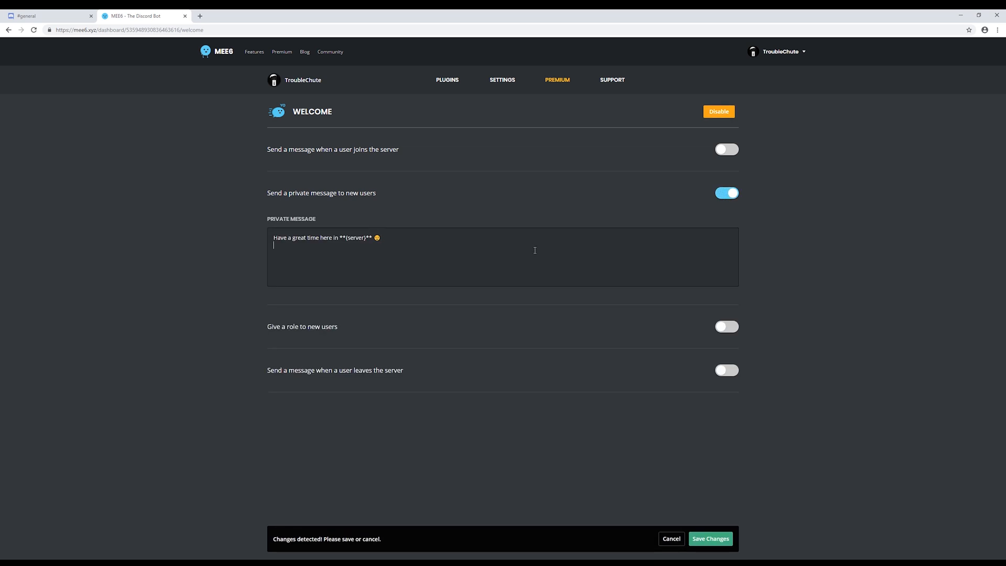
type("Welcome to the TroubleChute server :)")
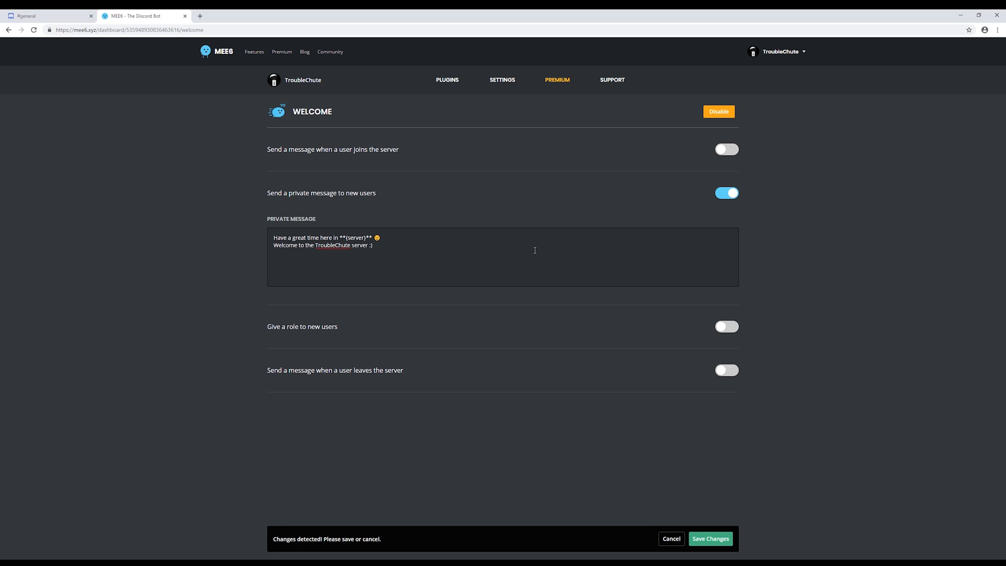
left_click(709, 539)
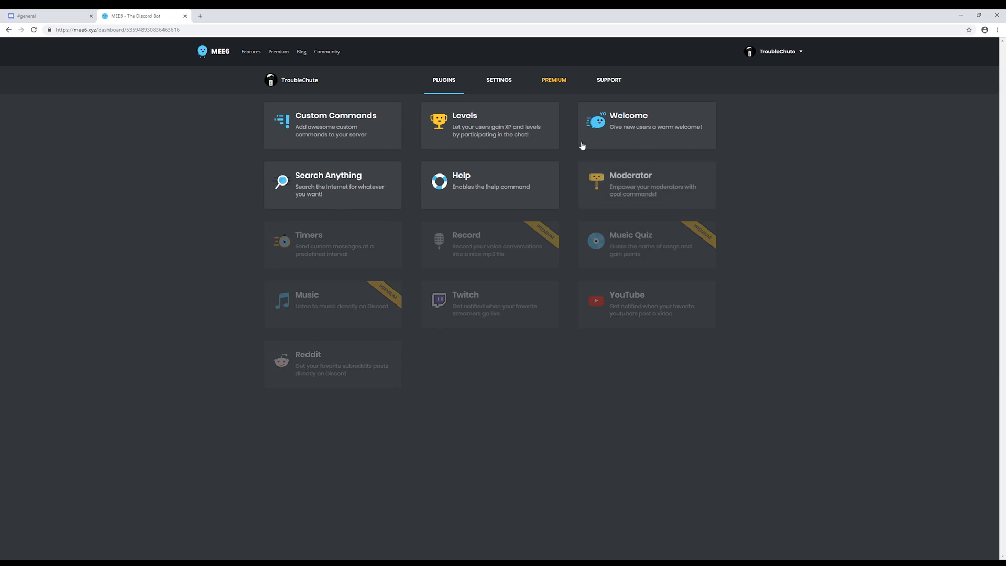
mouse_move(350, 197)
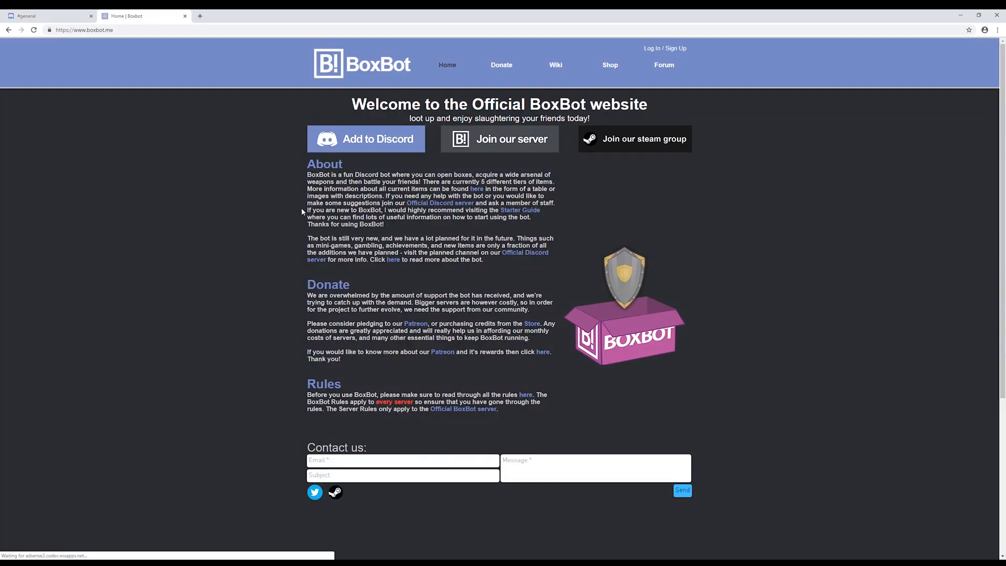
- Authorize BoxBot for TroubleChute with Read Messages and Send Messages unchecked
left_click(365, 139)
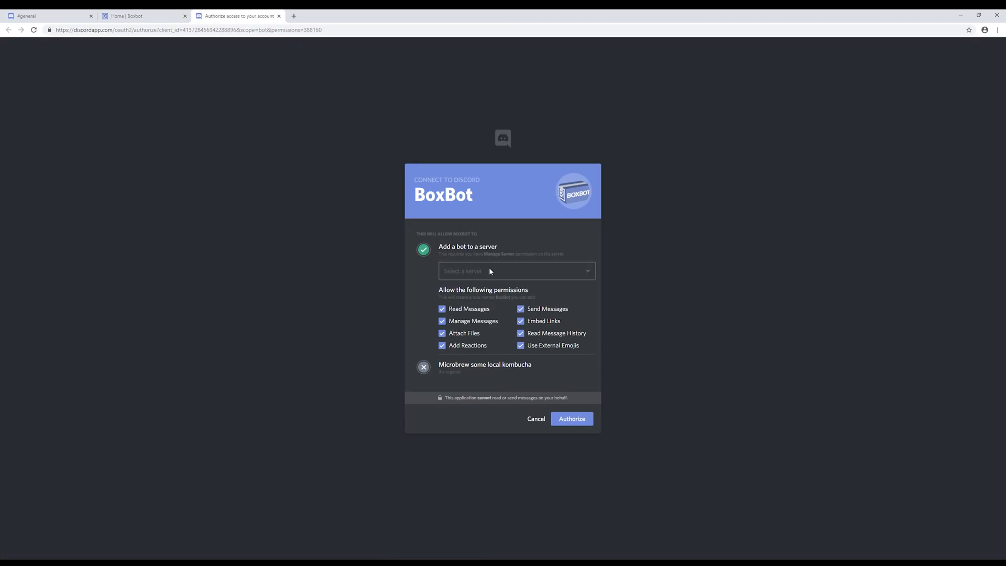
left_click(515, 270)
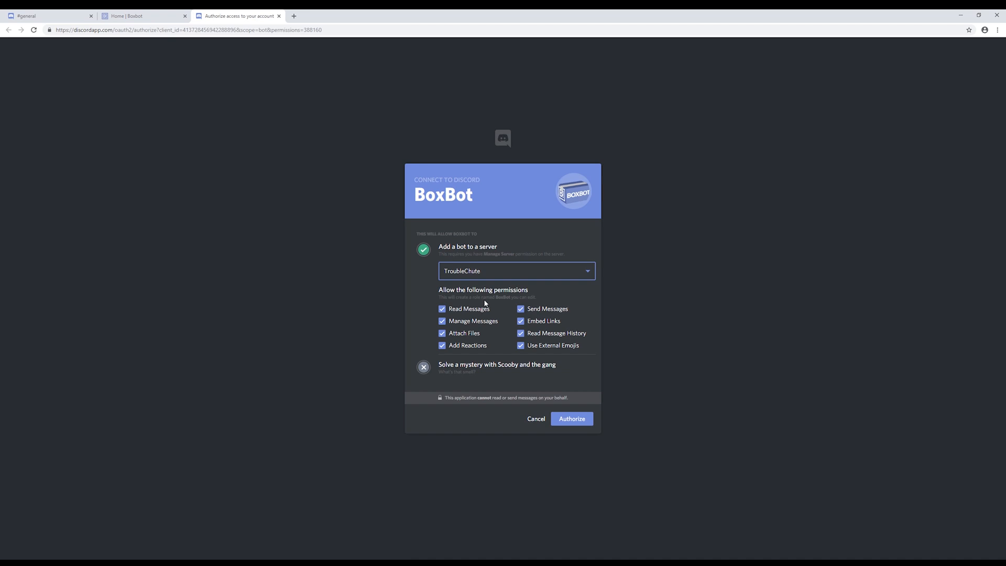
left_click(442, 308)
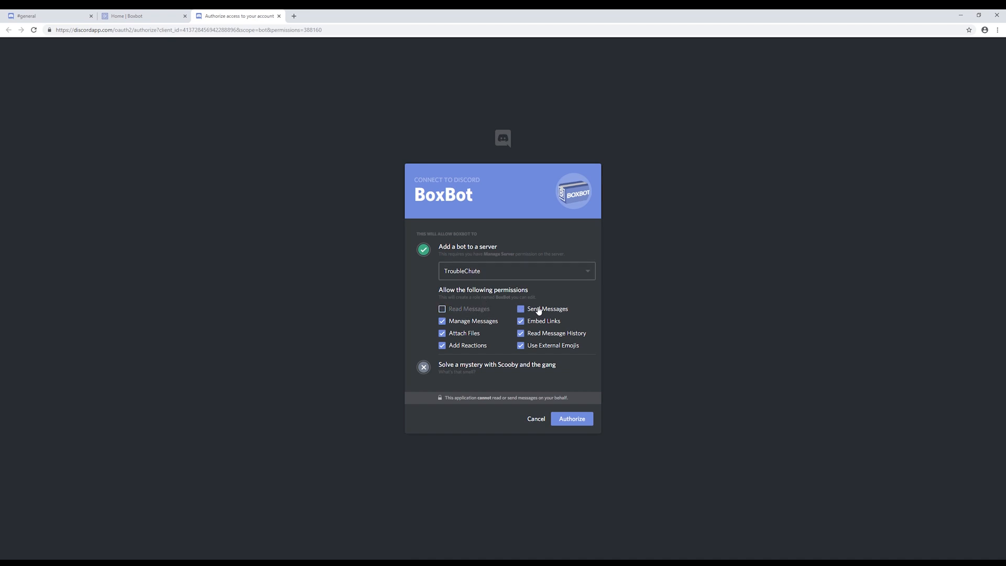
left_click(520, 307)
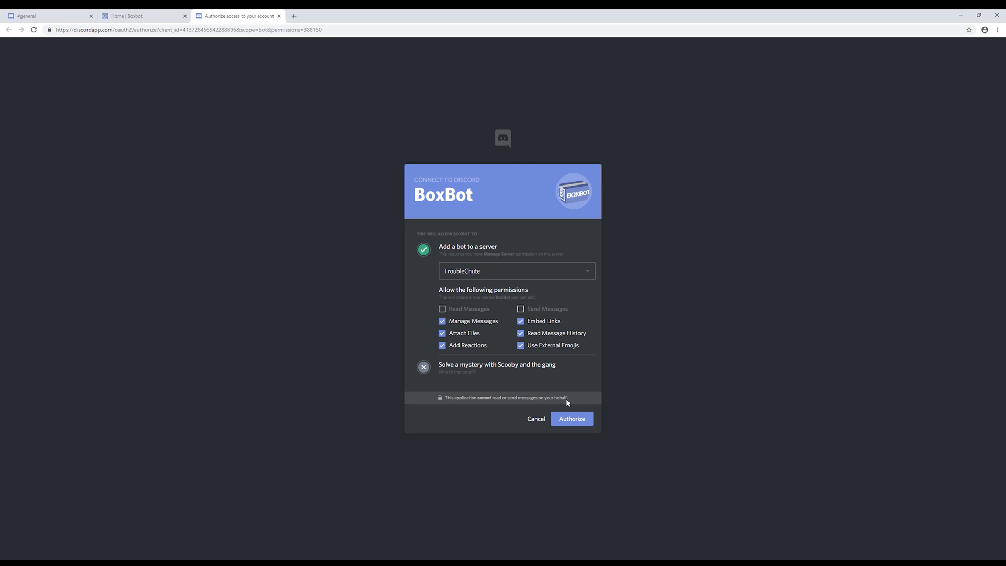
left_click(571, 418)
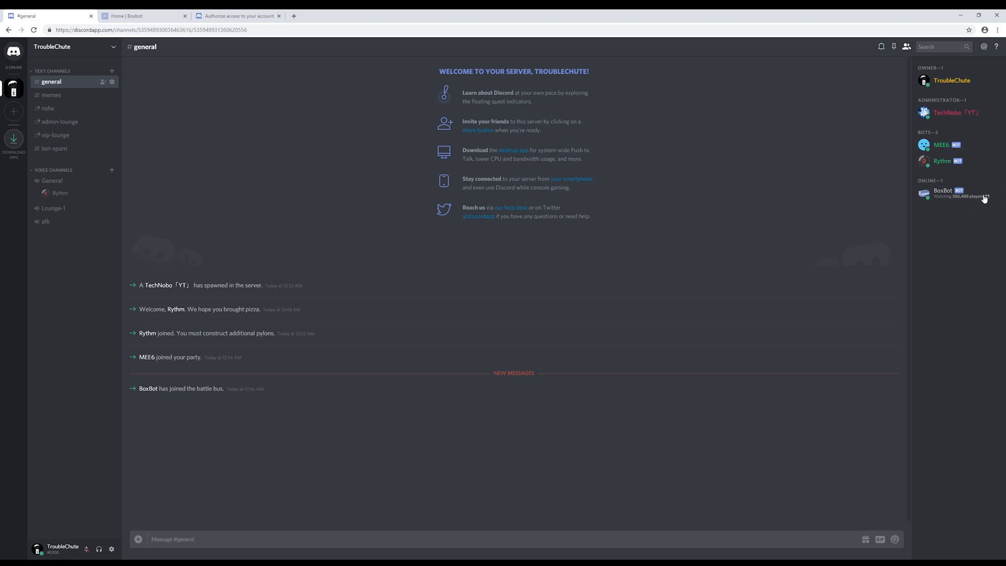
- Send b!help in #general so BoxBot answers with its reaction menu
right_click(941, 191)
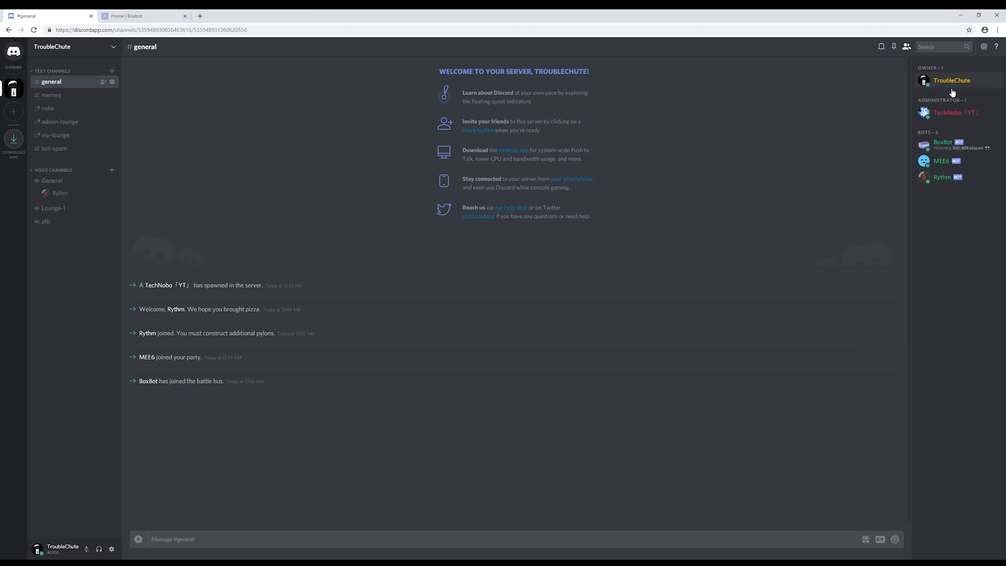
mouse_move(515, 367)
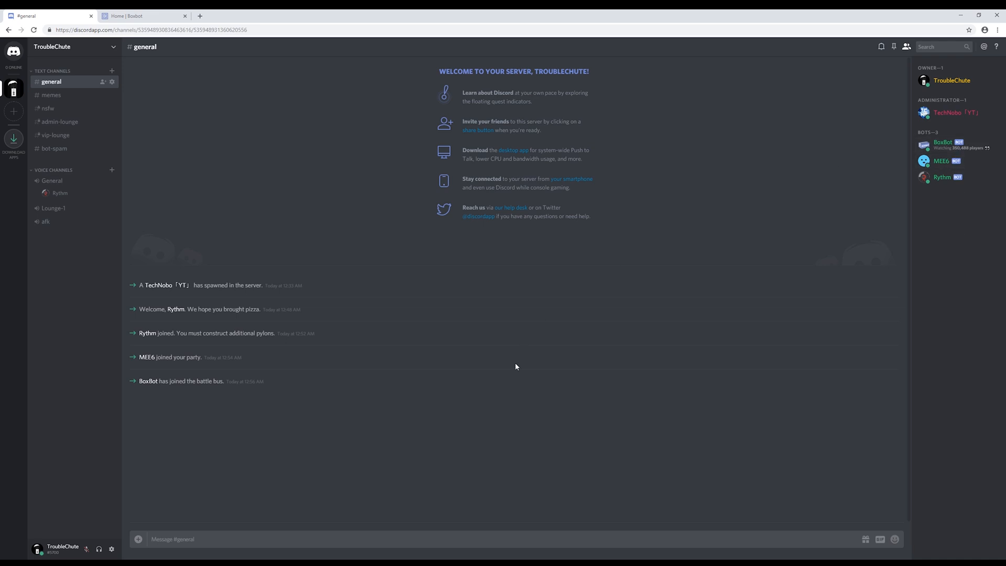
left_click(361, 538)
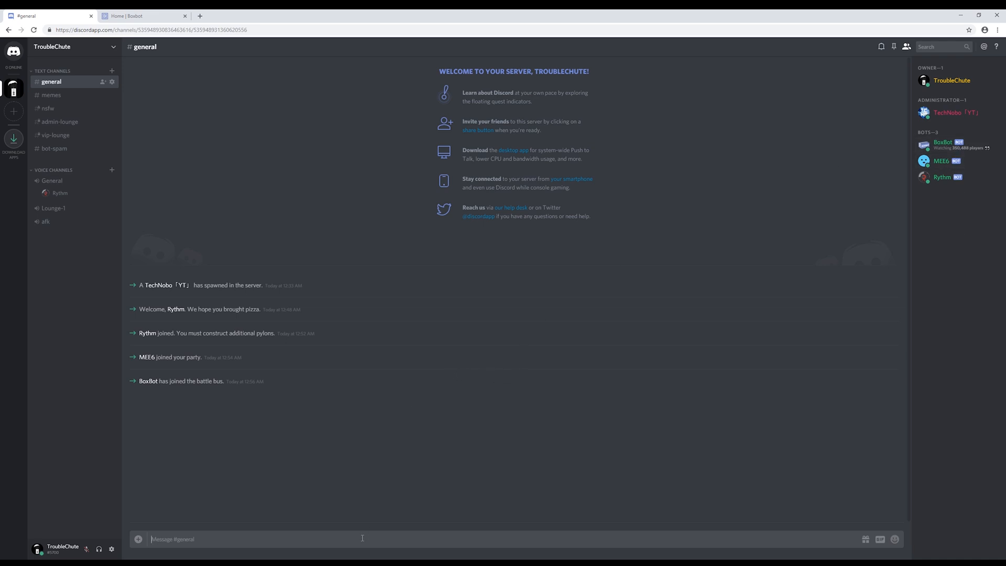
type("b!help")
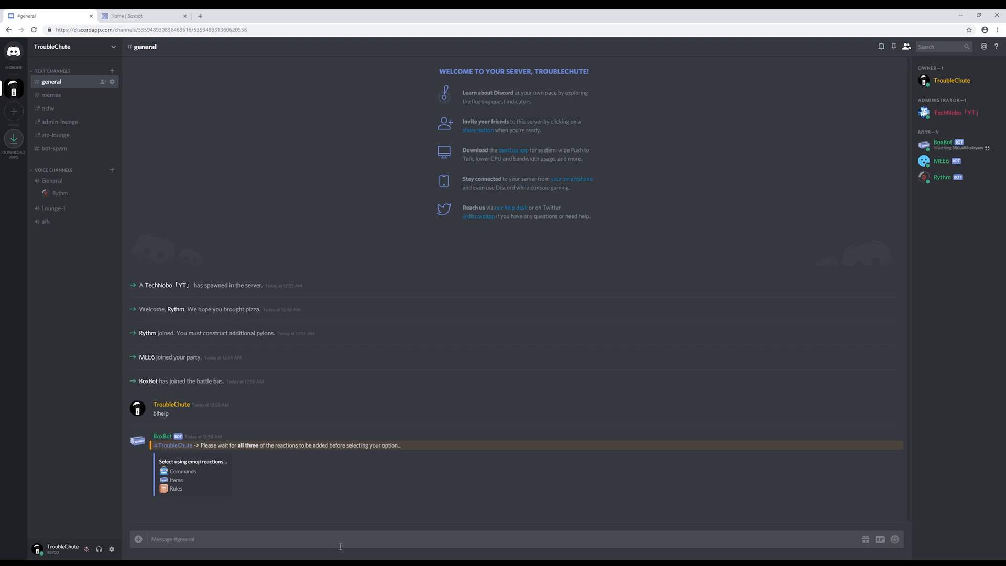
mouse_move(112, 82)
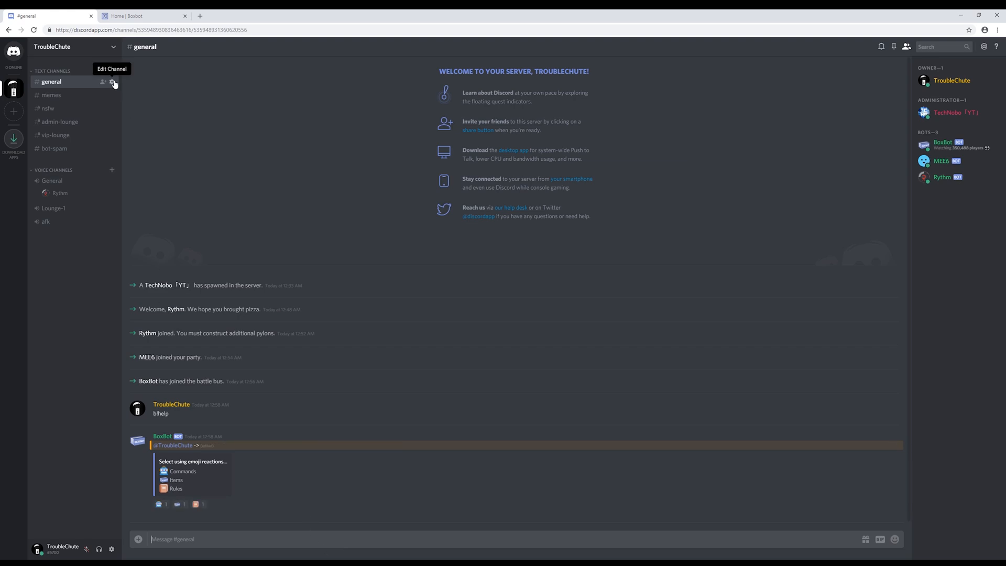
- Add a Bots role override on #general denying Read Messages
left_click(113, 82)
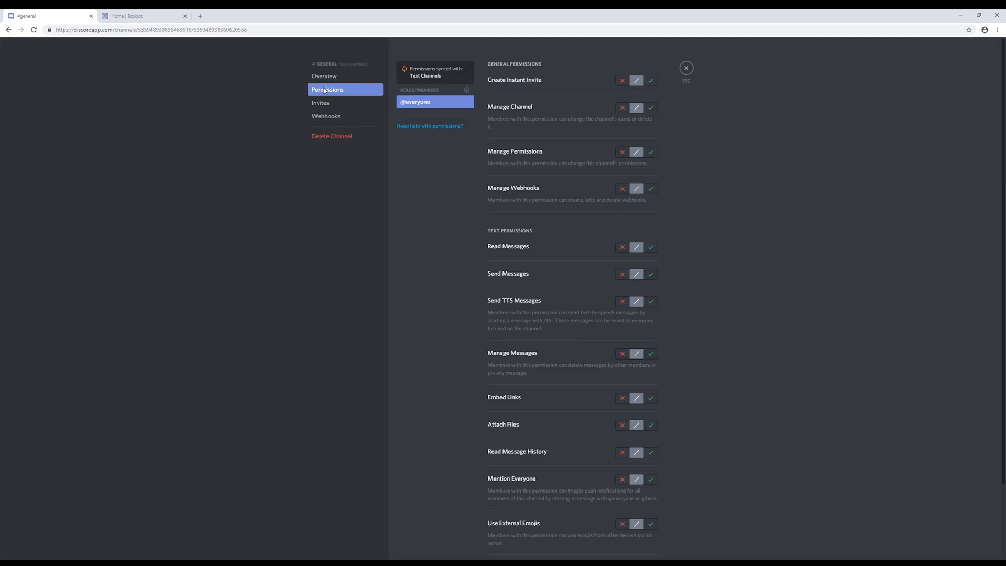
left_click(467, 90)
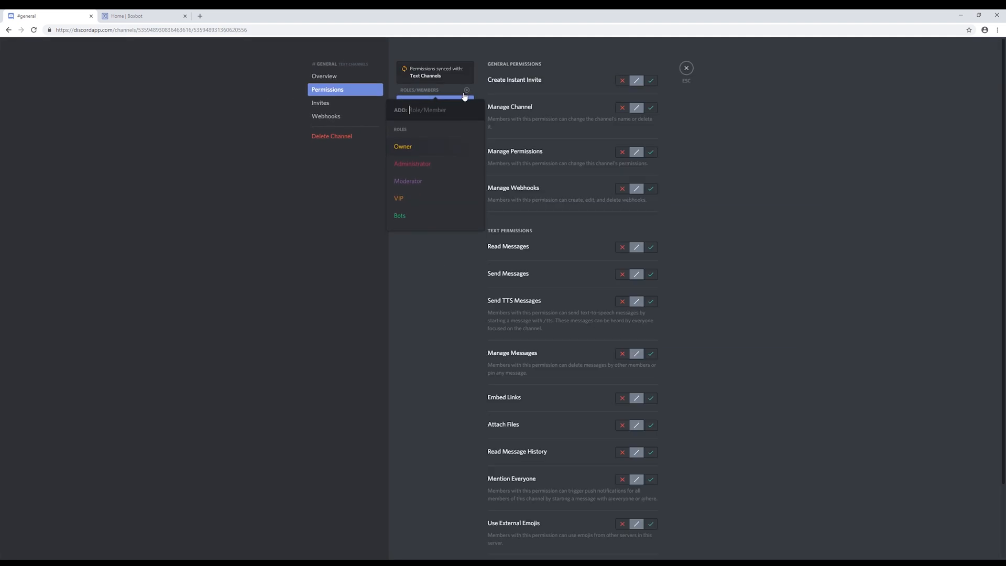
left_click(399, 215)
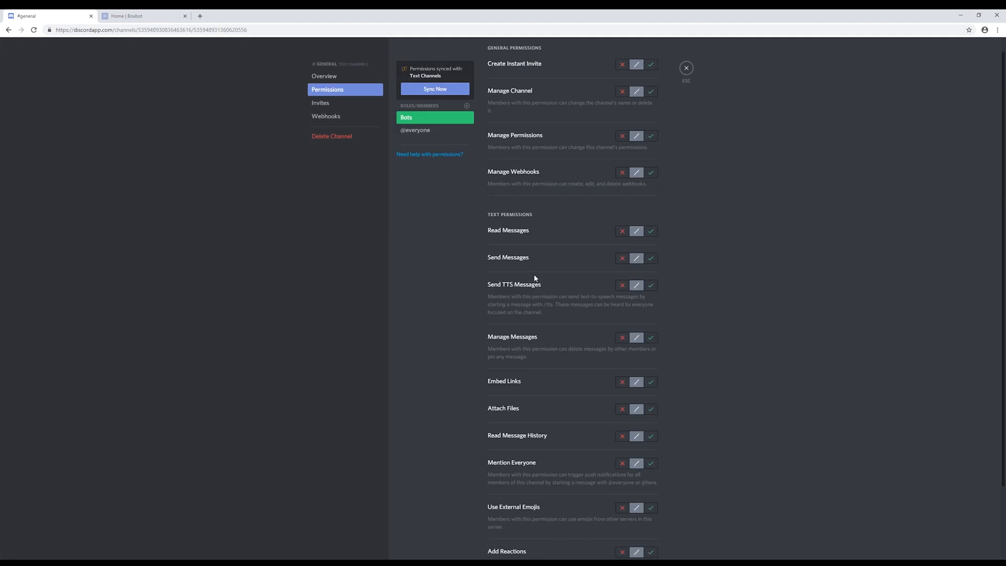
scroll("down", 3)
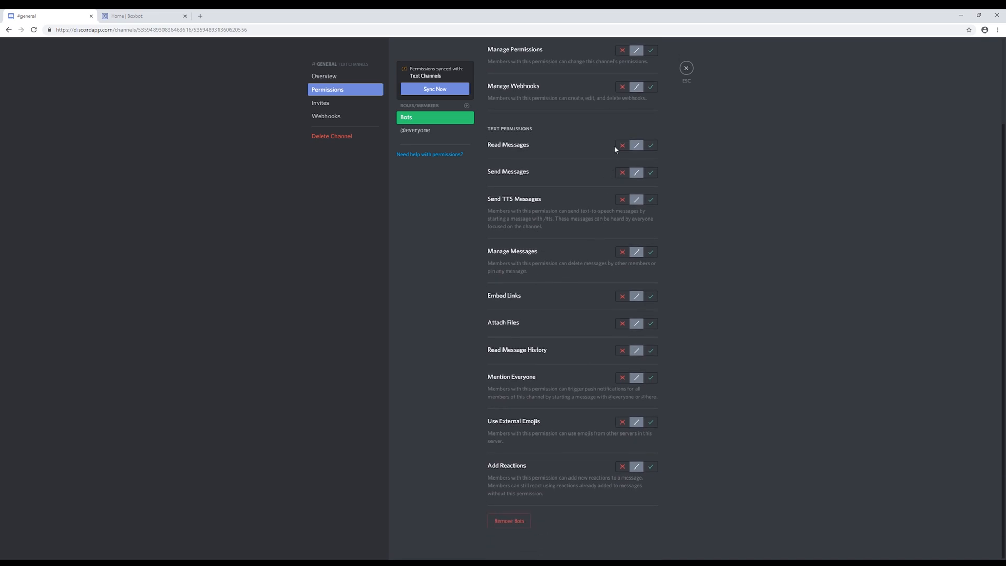
left_click(621, 145)
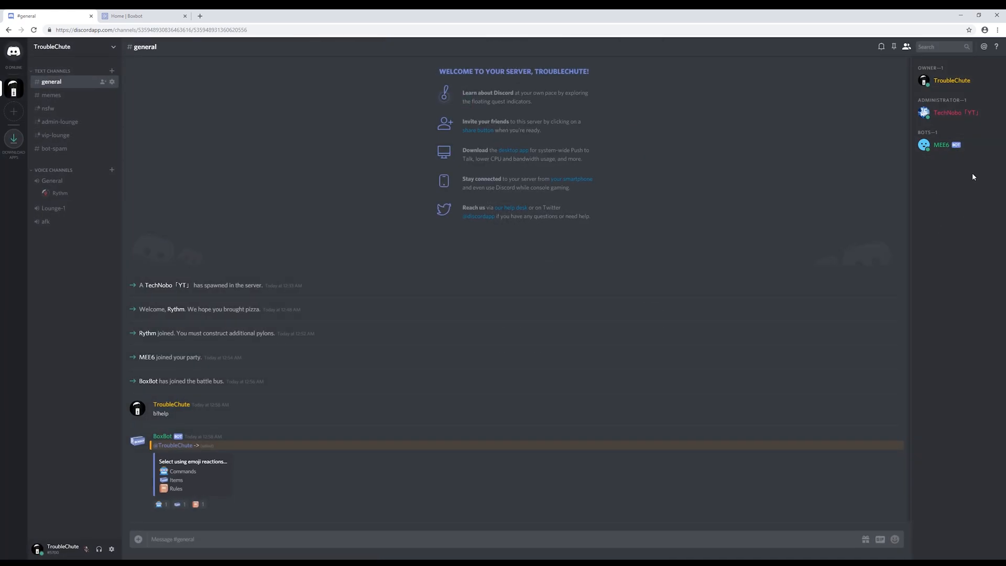
- View MEE6's roles, then check the memes and nsfw channel settings and permissions
left_click(940, 145)
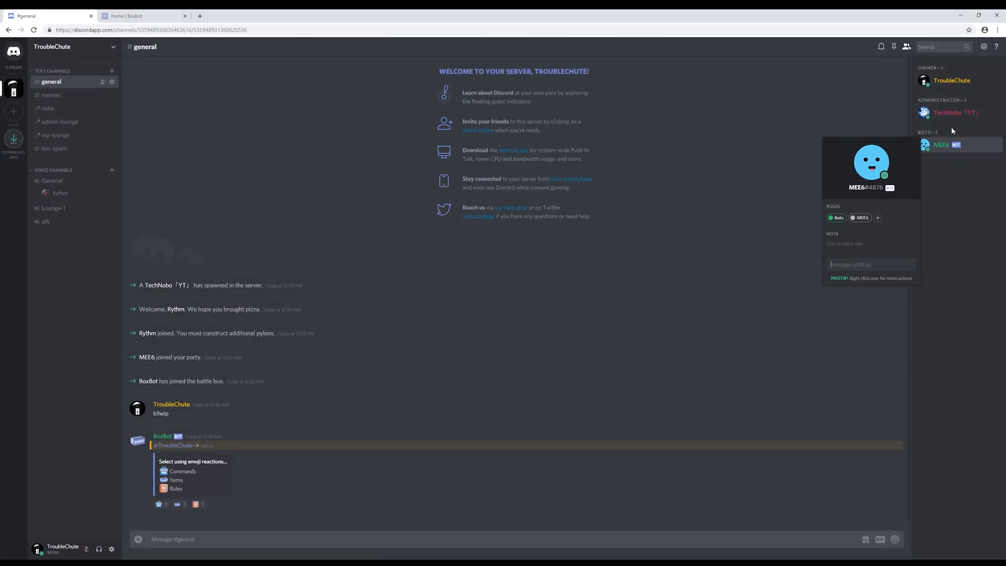
left_click(594, 142)
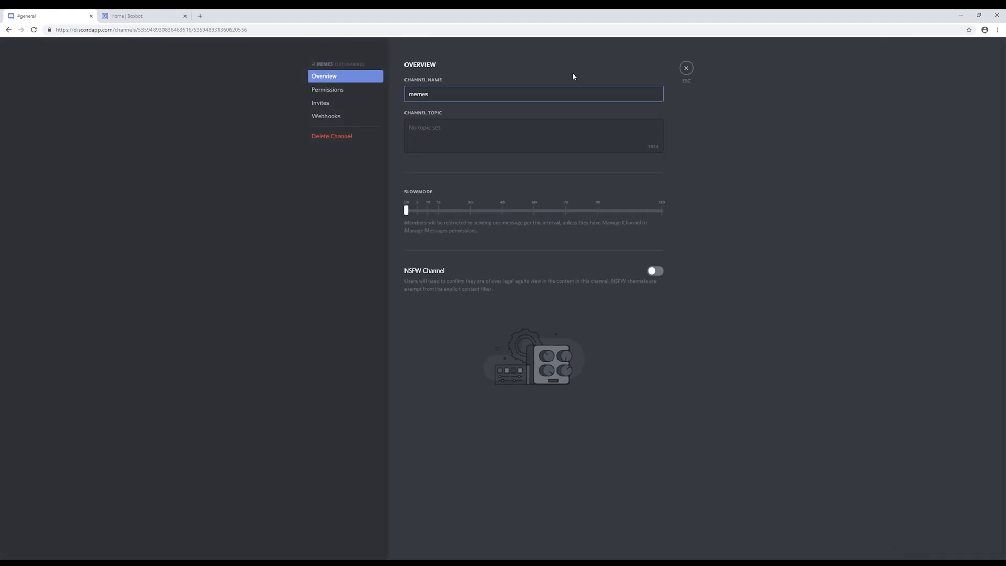
left_click(327, 89)
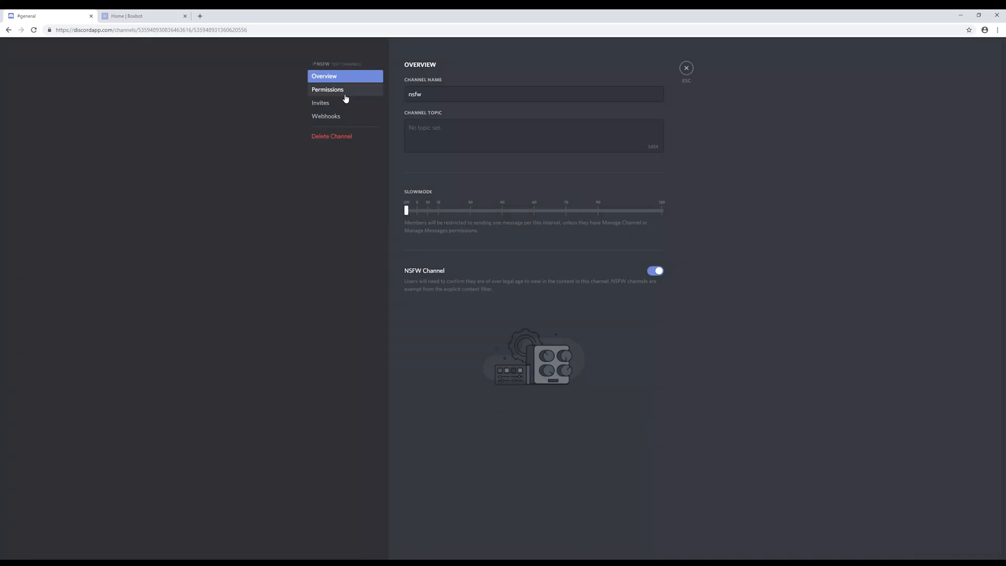
left_click(685, 67)
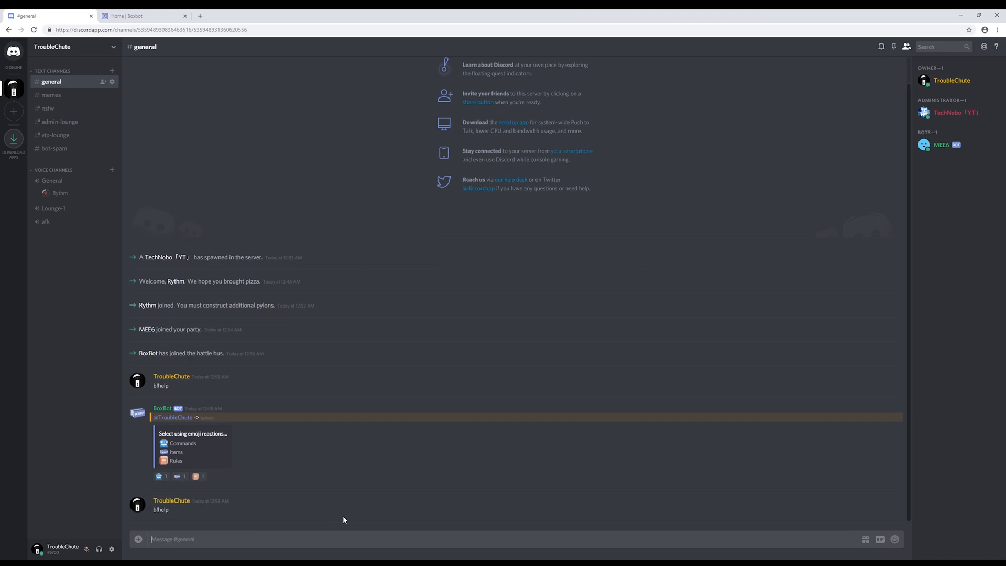
mouse_move(139, 245)
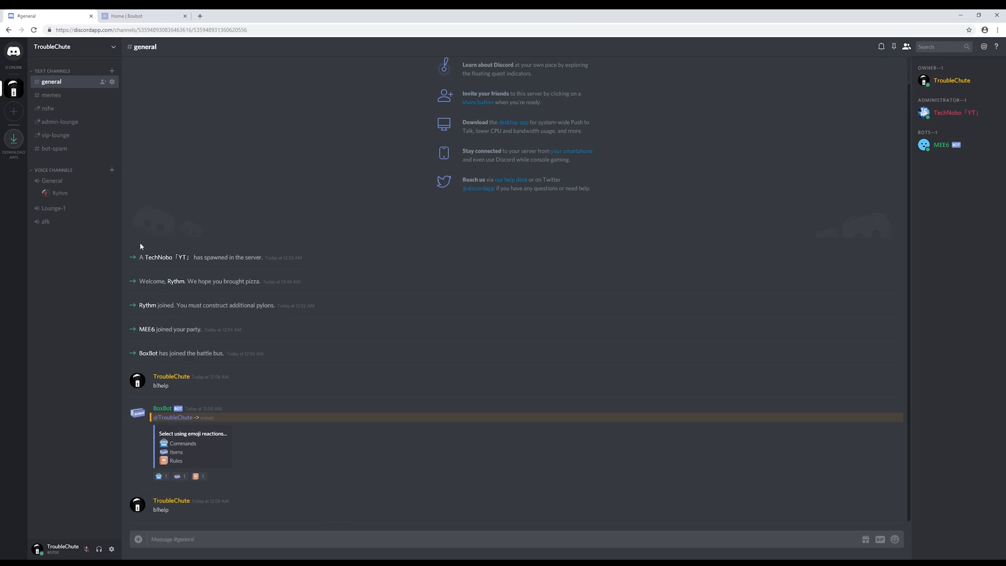
- Send b!help in #bot-spam so BoxBot answers with its reaction menu there
left_click(54, 148)
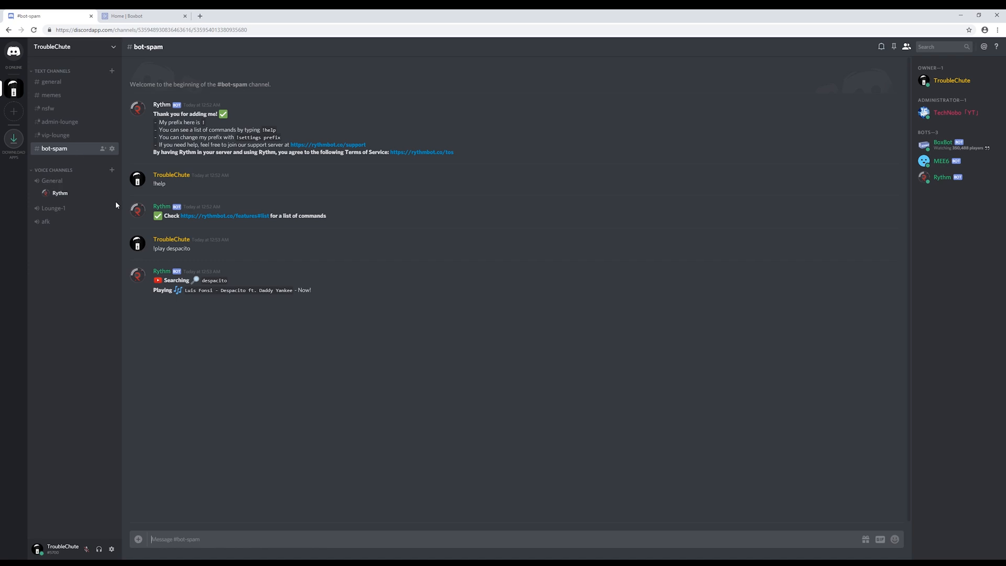
type("b!help")
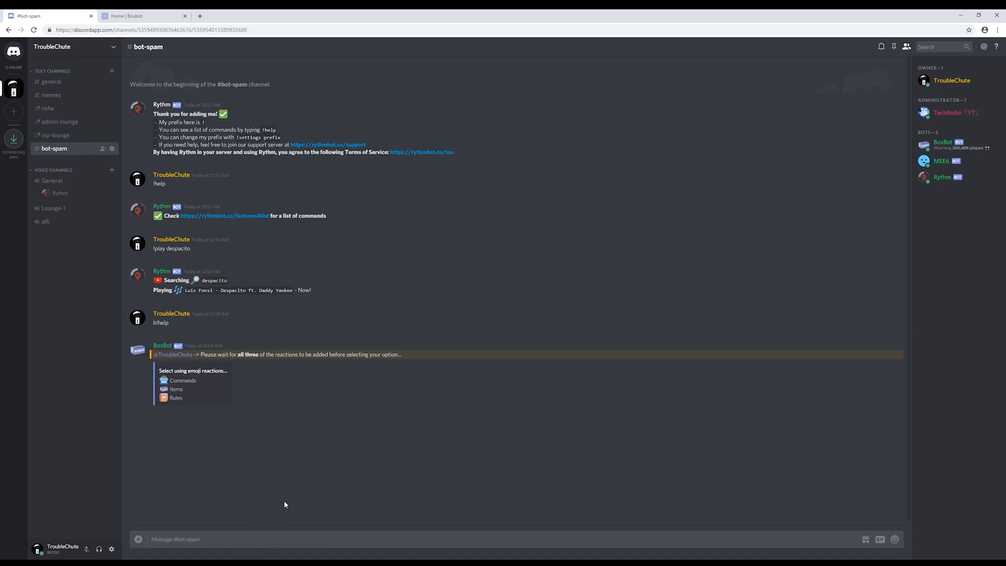